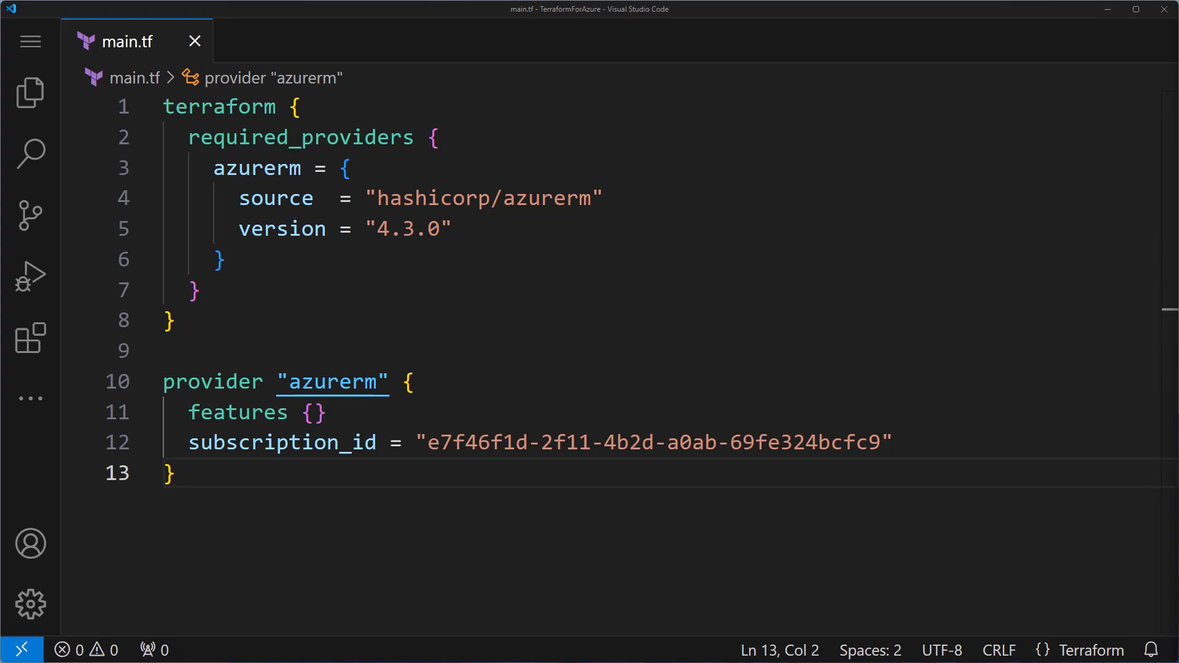
Insert an empty Terraform variable block below the azurerm provider block in main.tf
type("variable \"\" {")
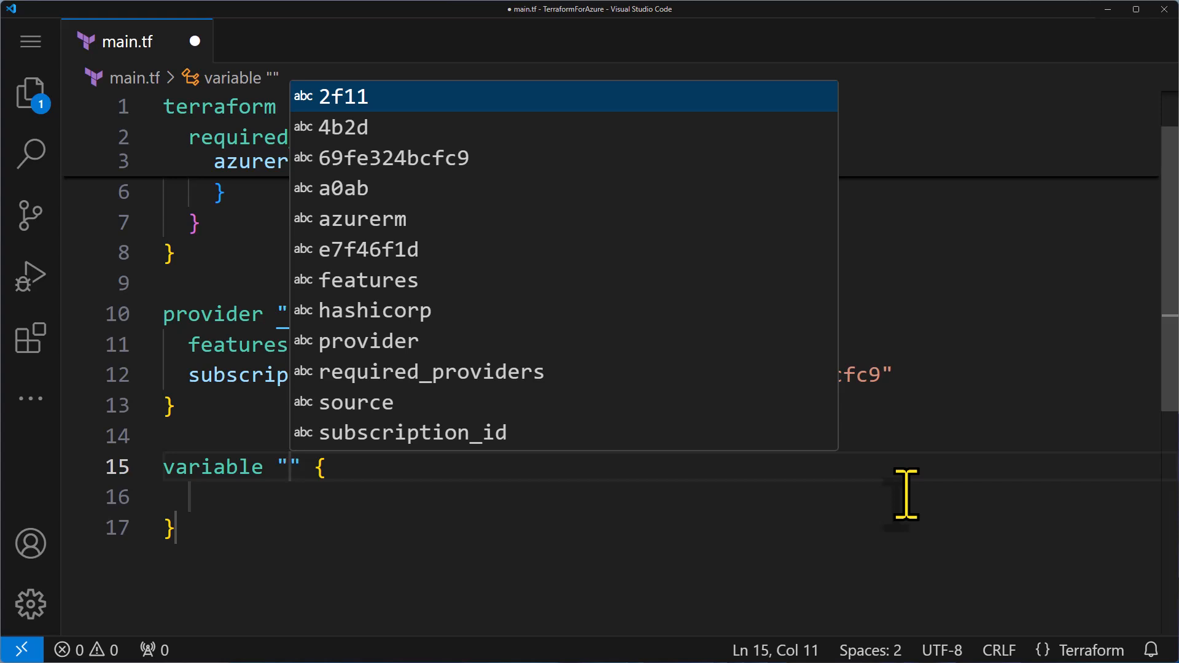
Name the variable location and declare type = string inside its block
type("location")
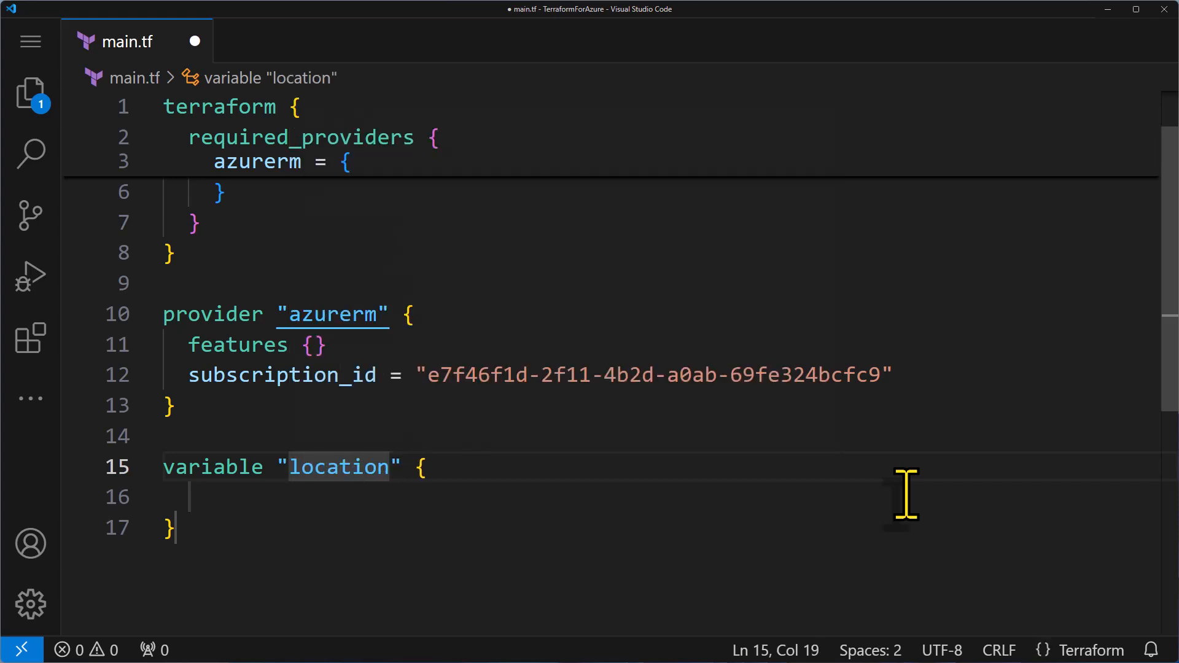
double_click(339, 467)
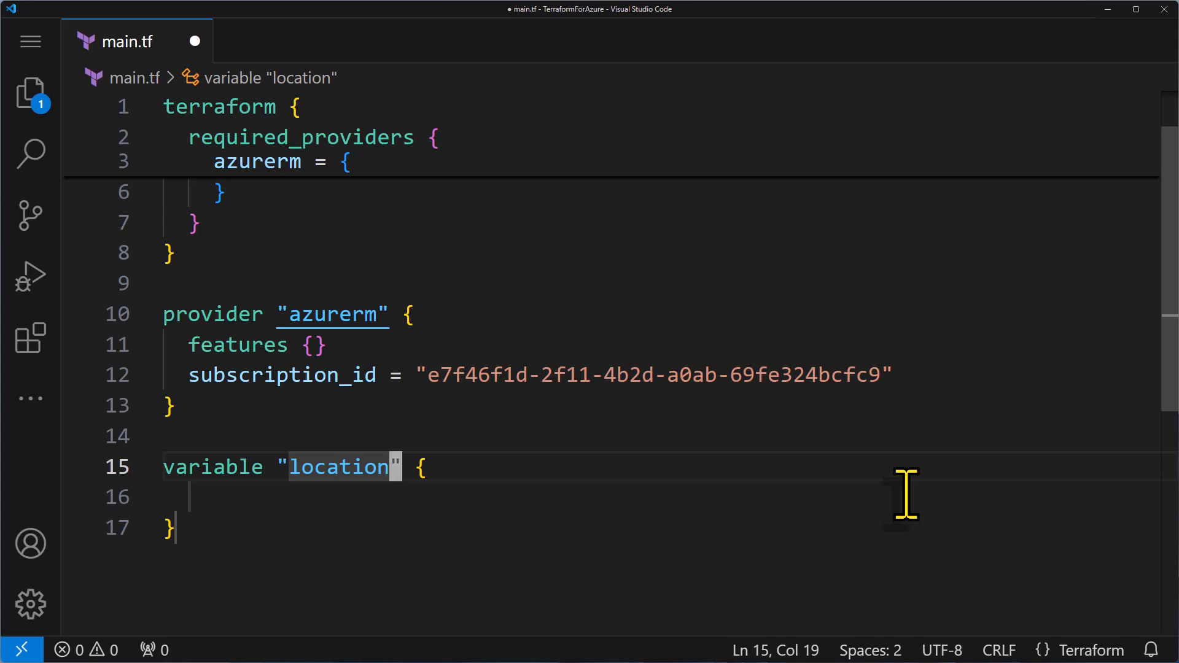
double_click(211, 466)
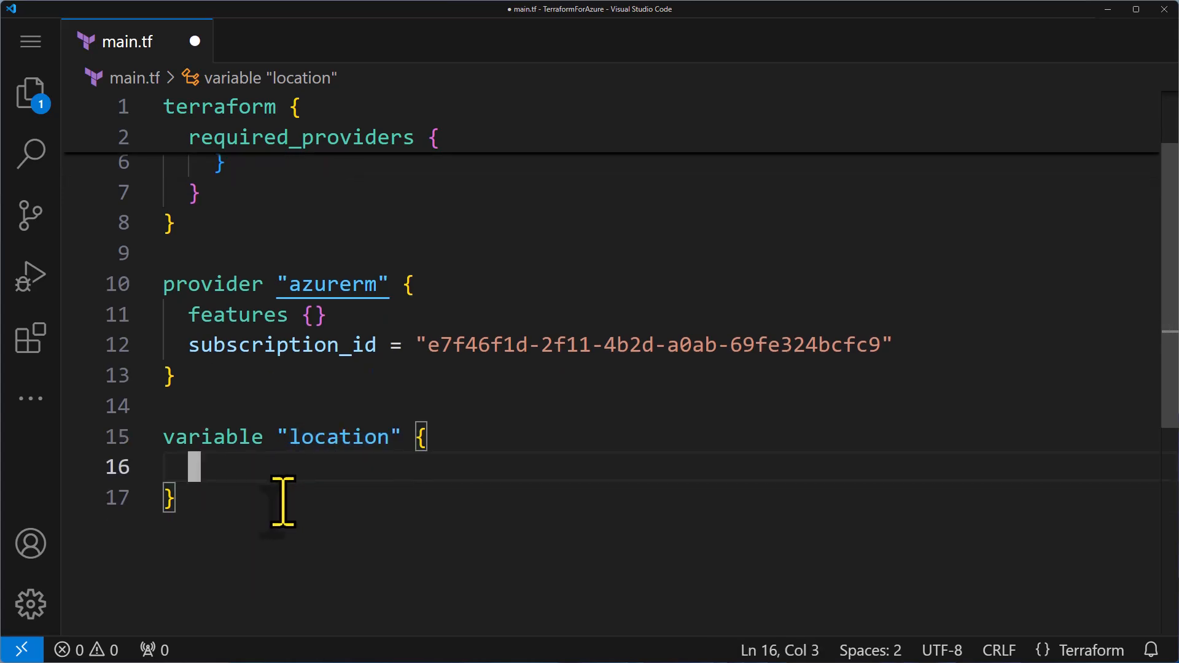
type("type")
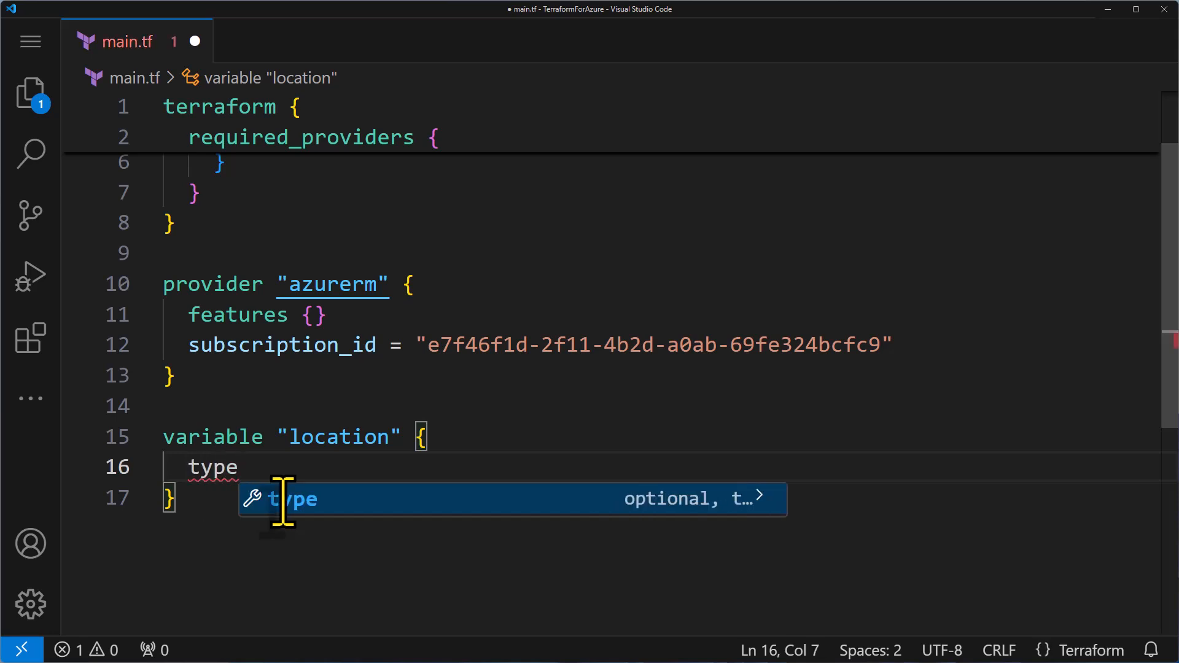
type("=")
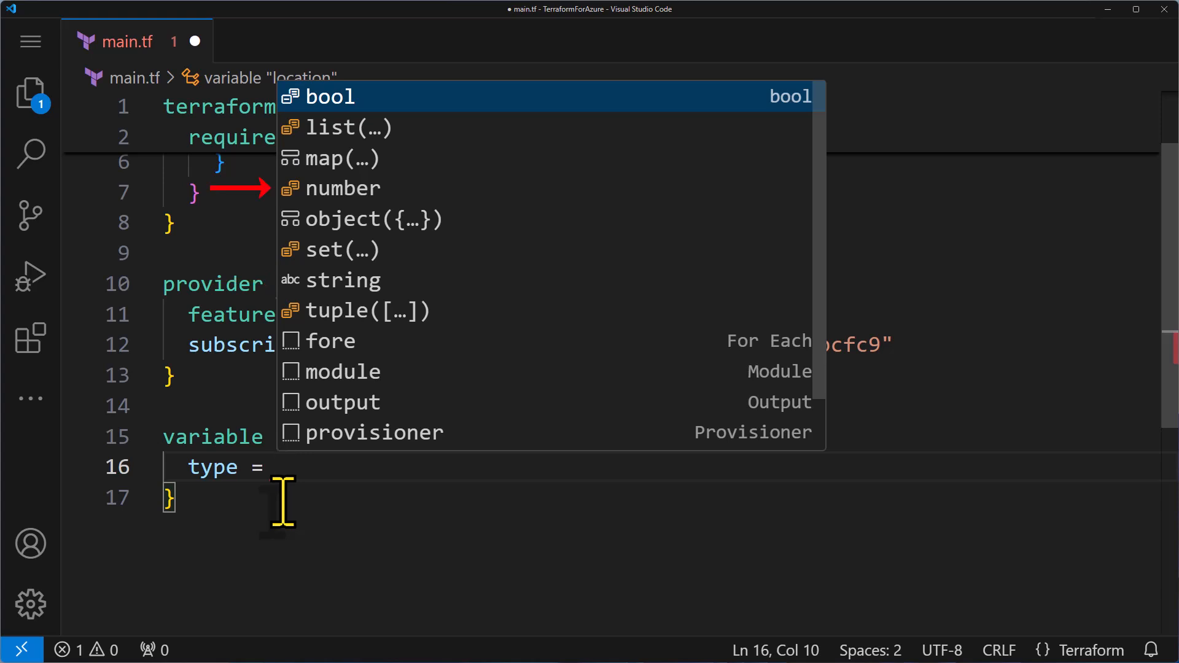
type("string")
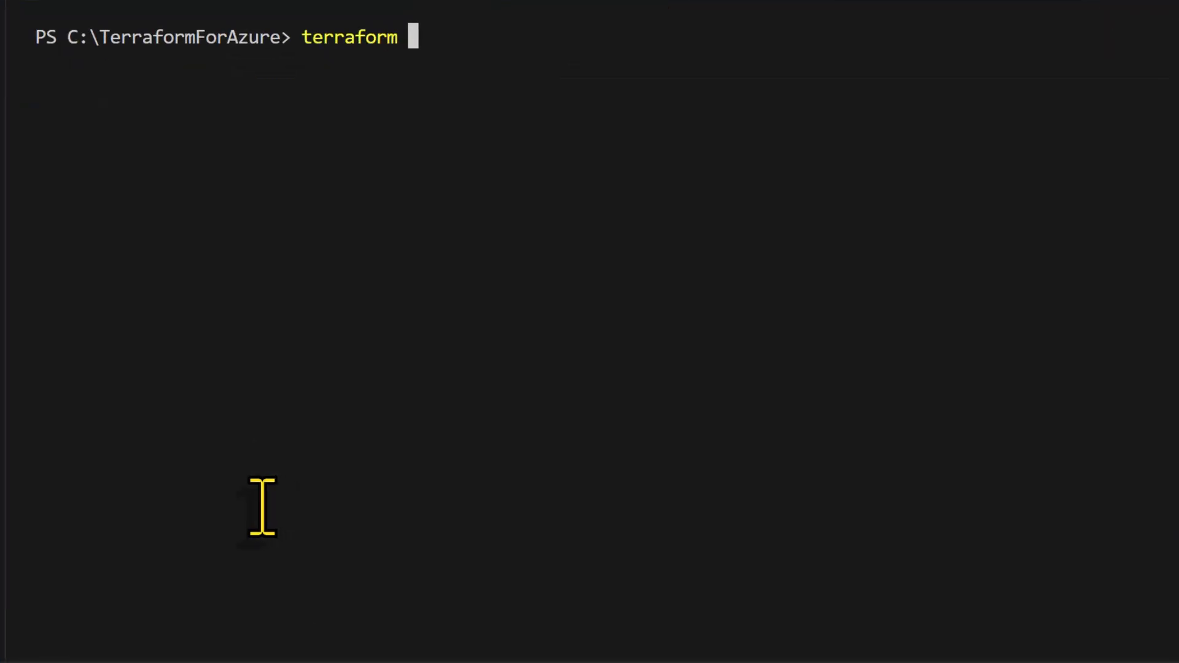
Run terraform plan and answer the var.location prompt with East US
type("plan")
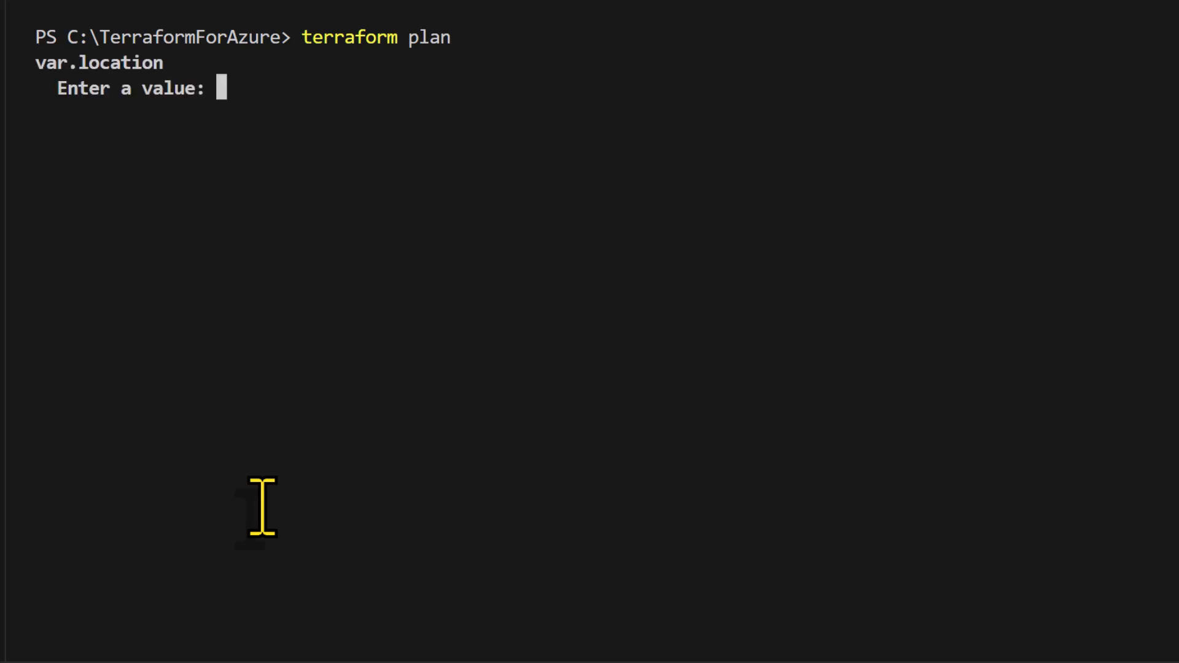
mouse_move(820, 358)
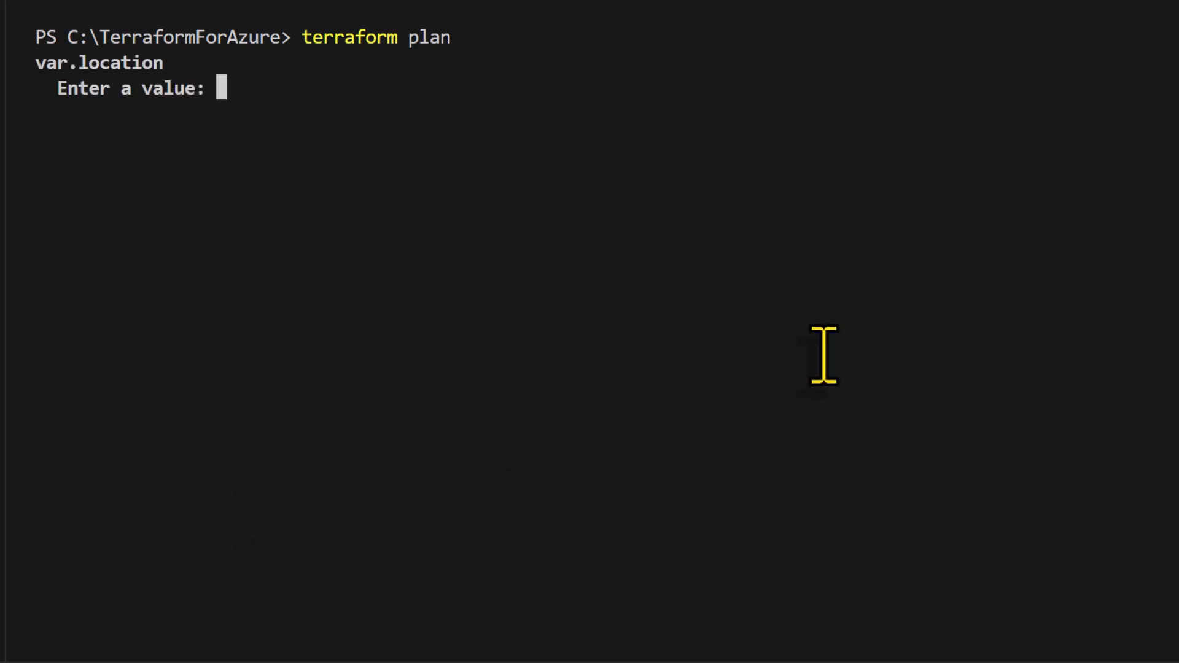
type("East US")
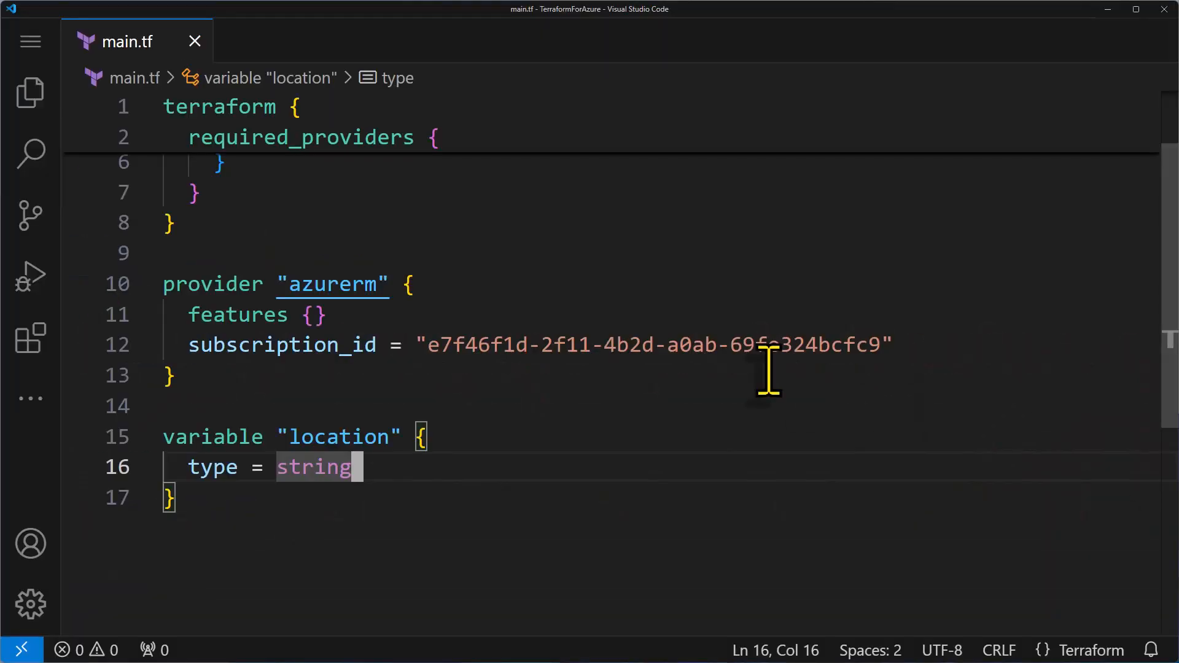
Give location default = "East US" and description "The Azure region where resources will be deployed."
type("default = \"value\"")
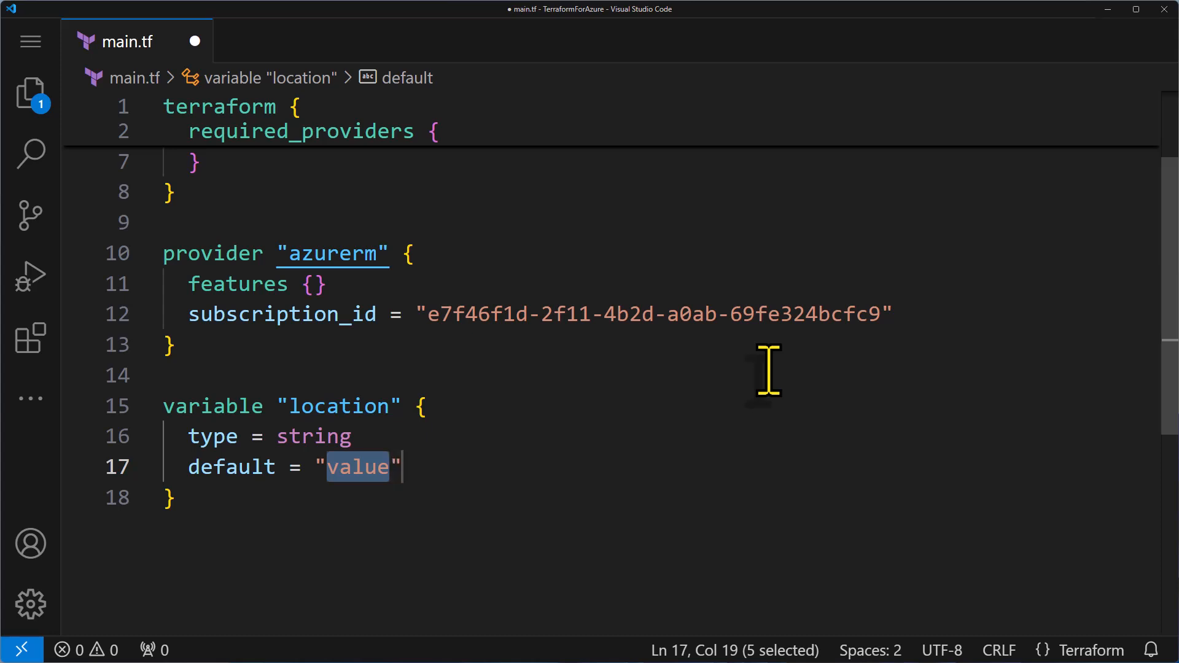
type("East US")
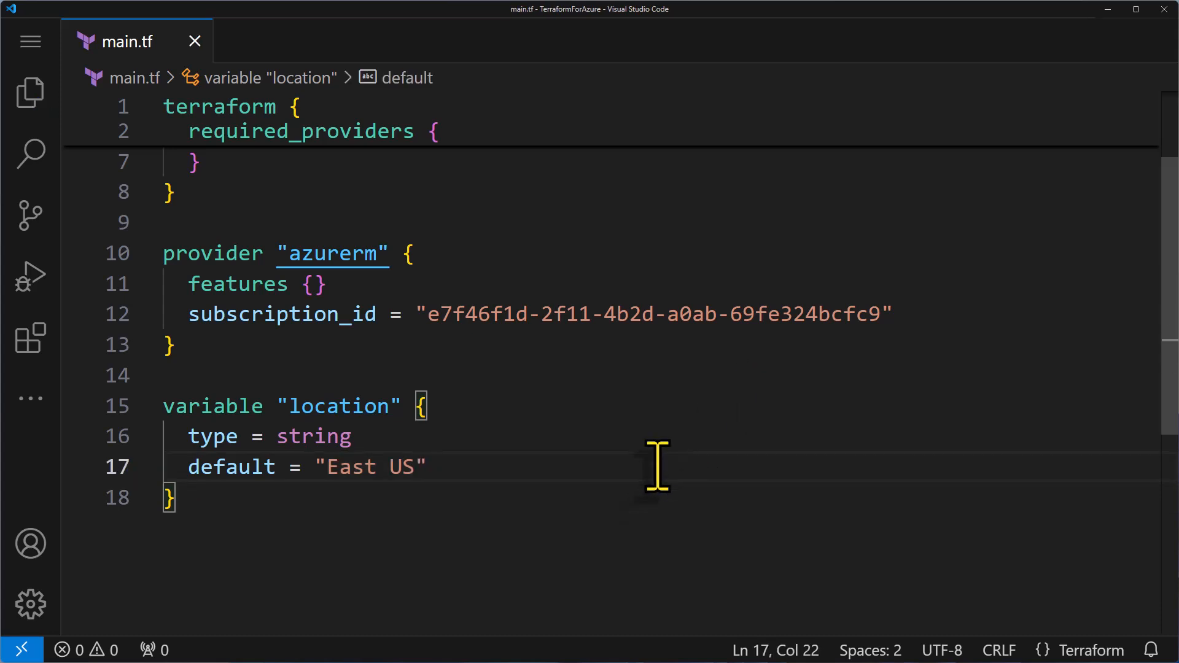
type("description = \"value\"")
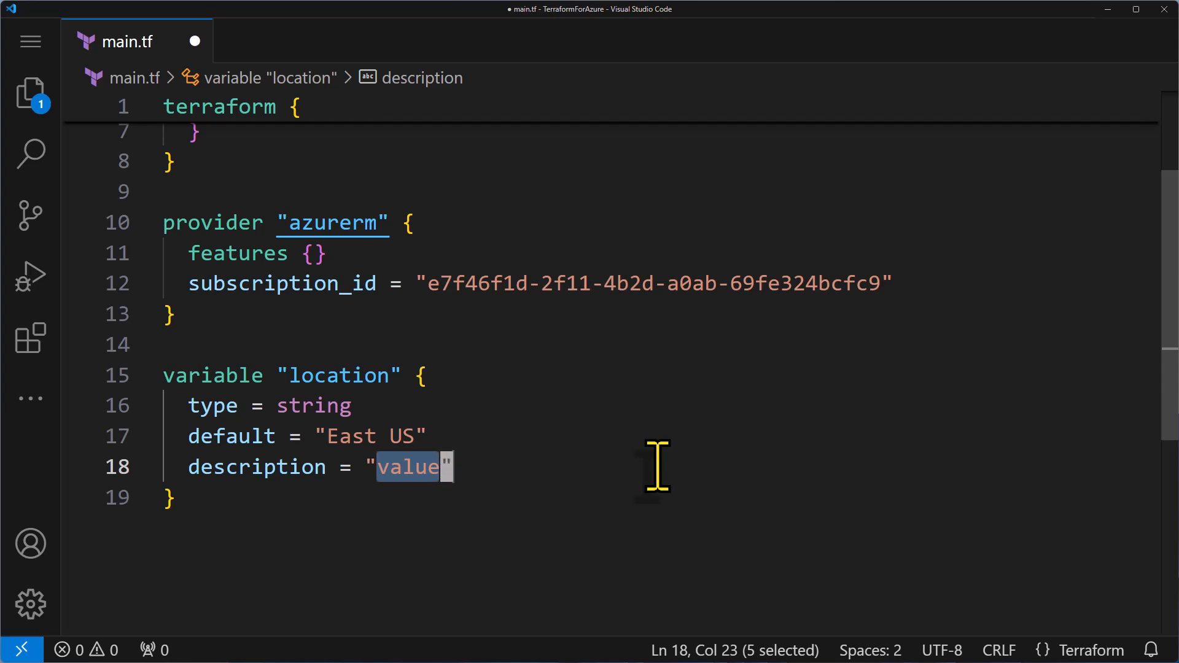
type("The Azure region where resources will be deployed.")
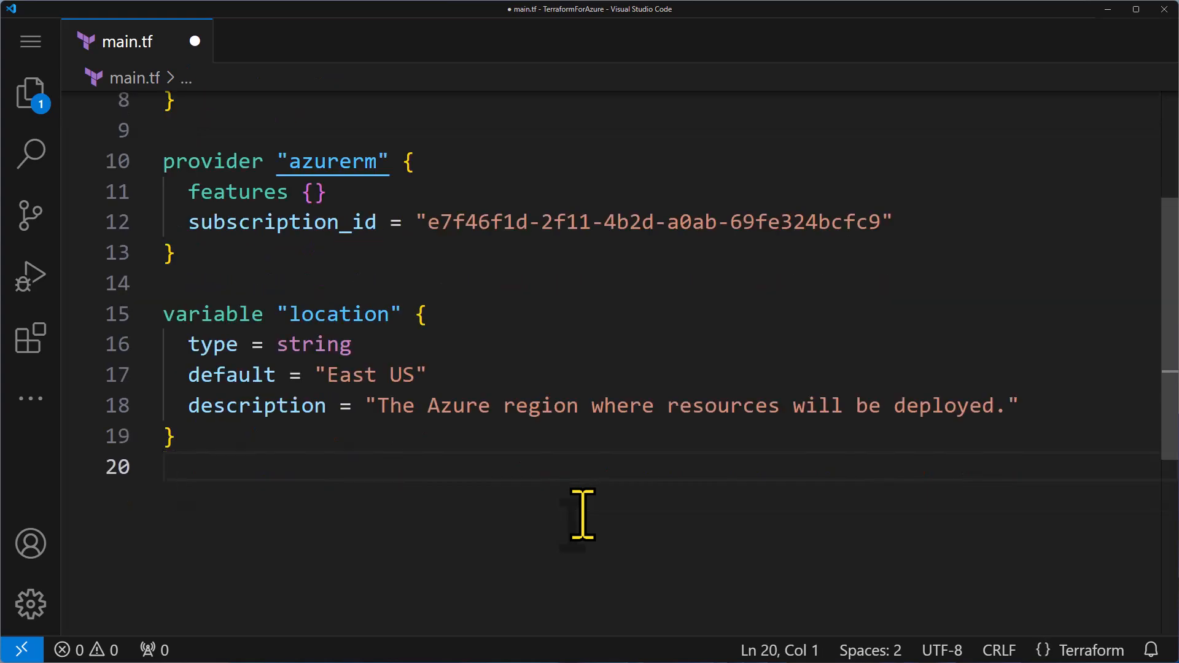
Declare variable vmSize with type = string and an empty validation block with a condition attribute
type("variable \"vmSi\" {")
type("type =")
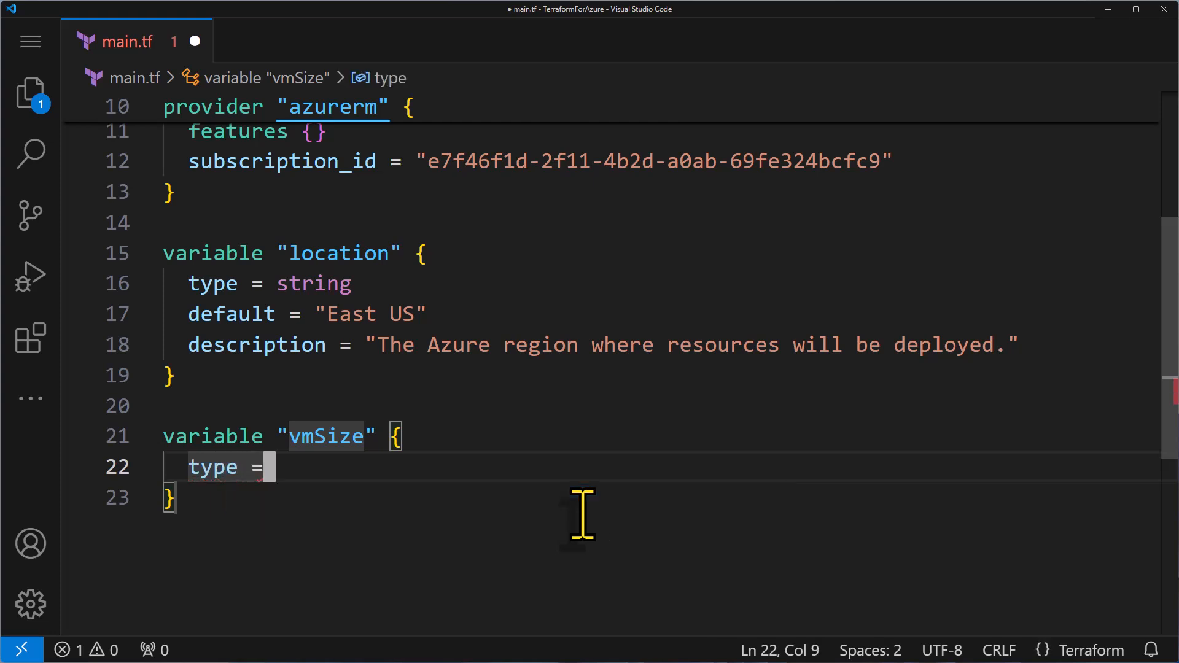
type("string")
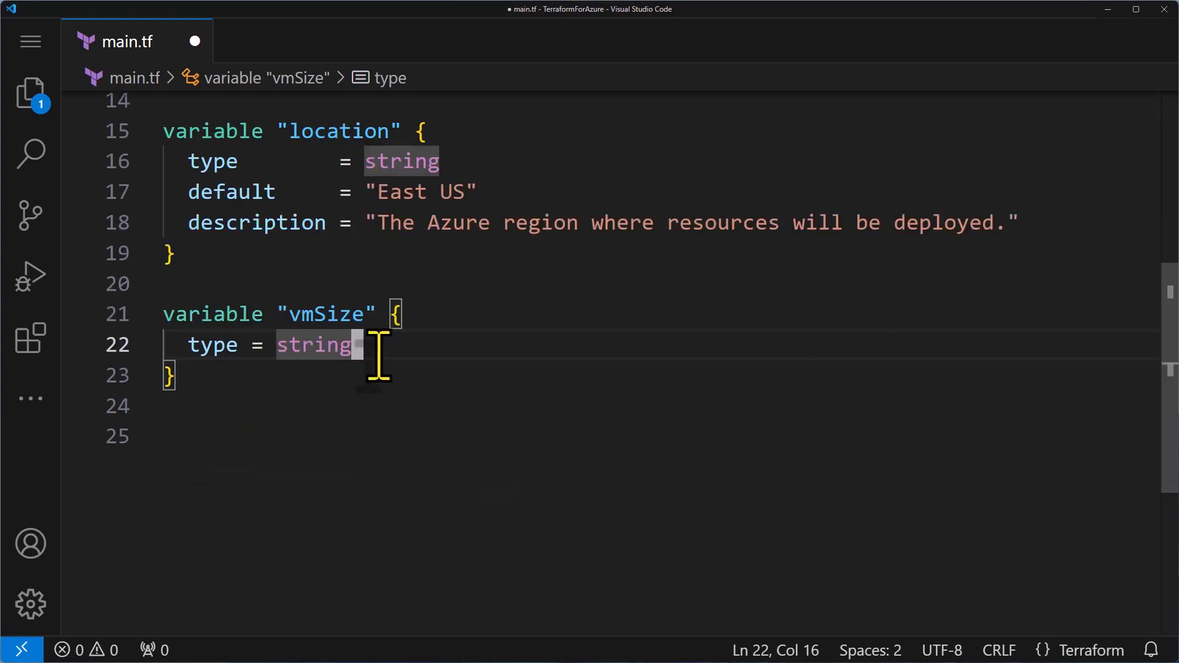
type("validation {")
type("co")
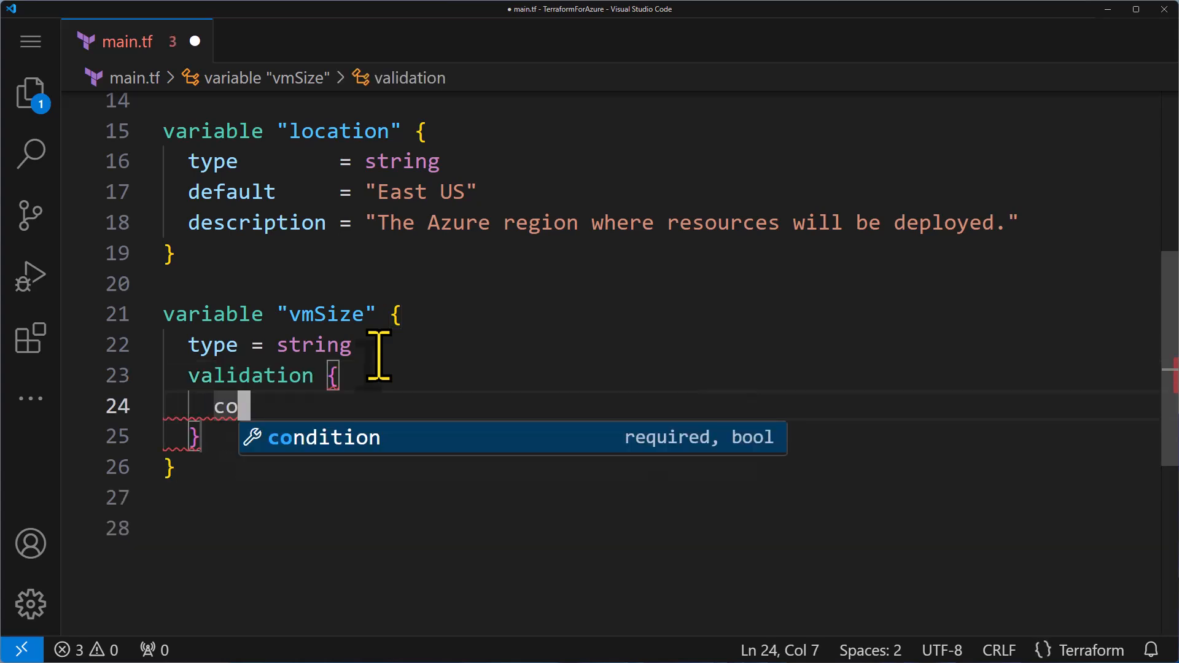
key("Tab")
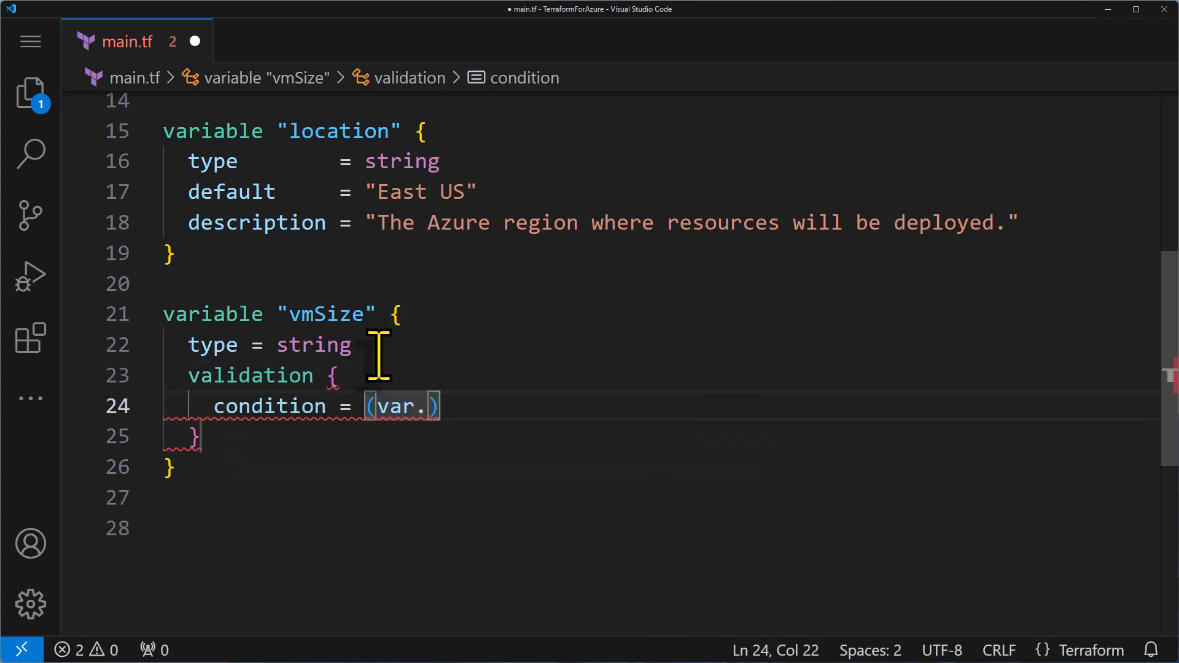
Write condition = (var.vmSize == "Standard_DS1_v2" || var.vmSize == "Standard_DS2_v2")
type("vmSize")
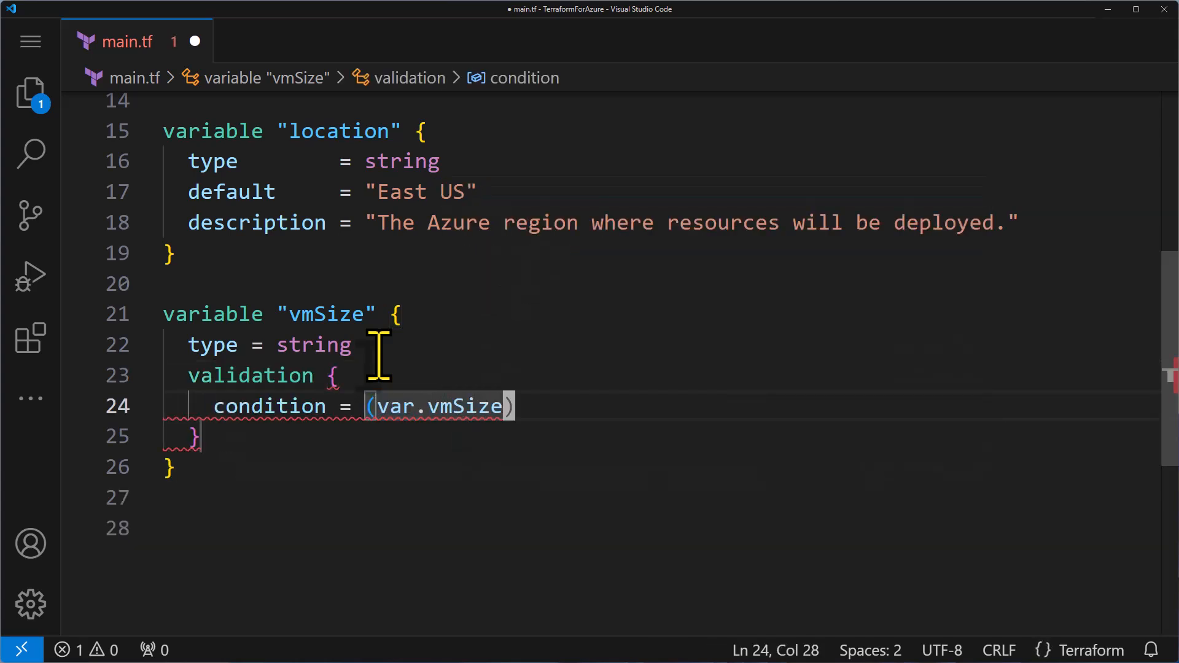
type("== \"Standard_DS1")
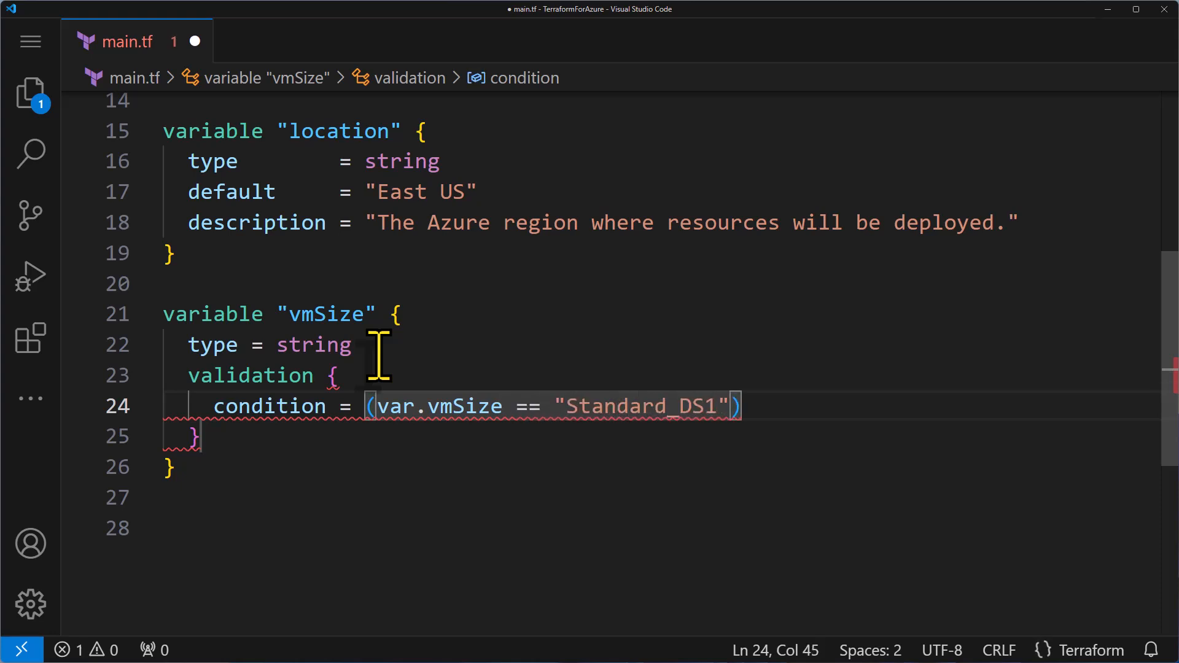
type("_v2\" ||")
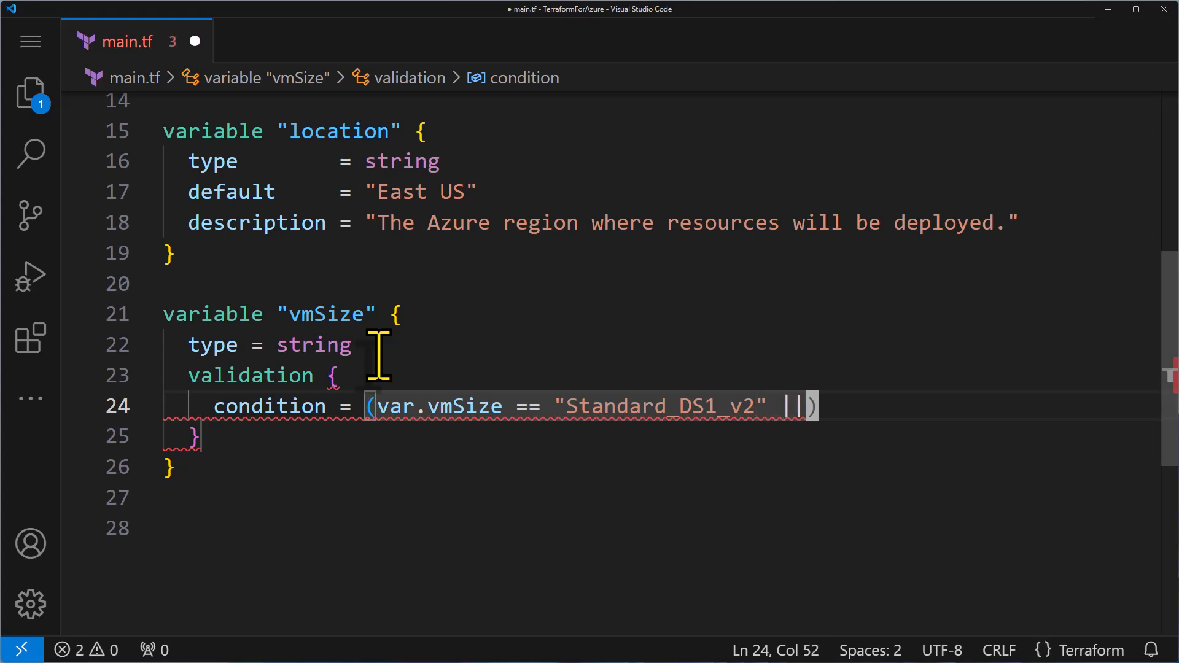
type("var.V")
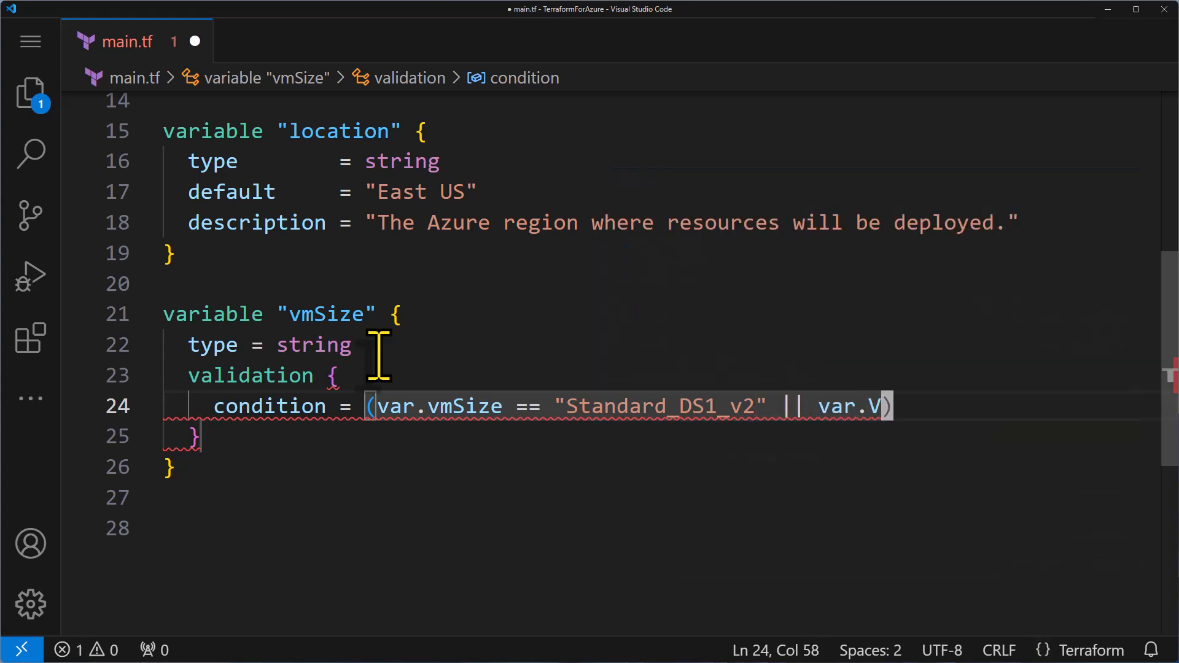
type("mSize ==")
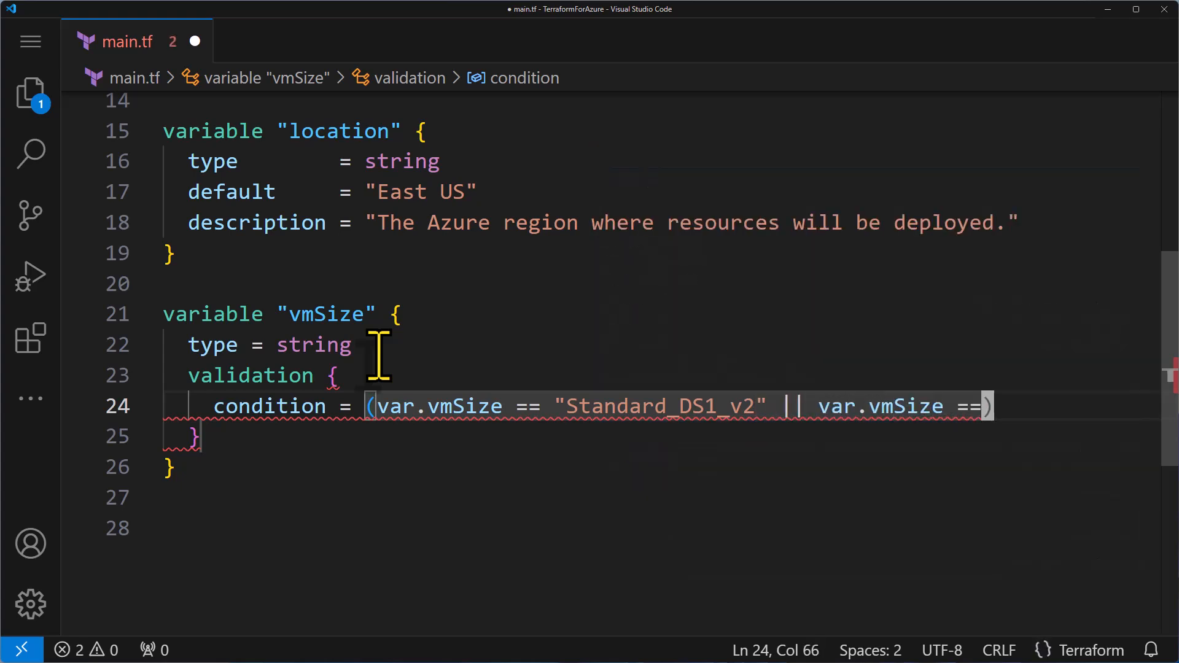
type("\"Standard_DS")
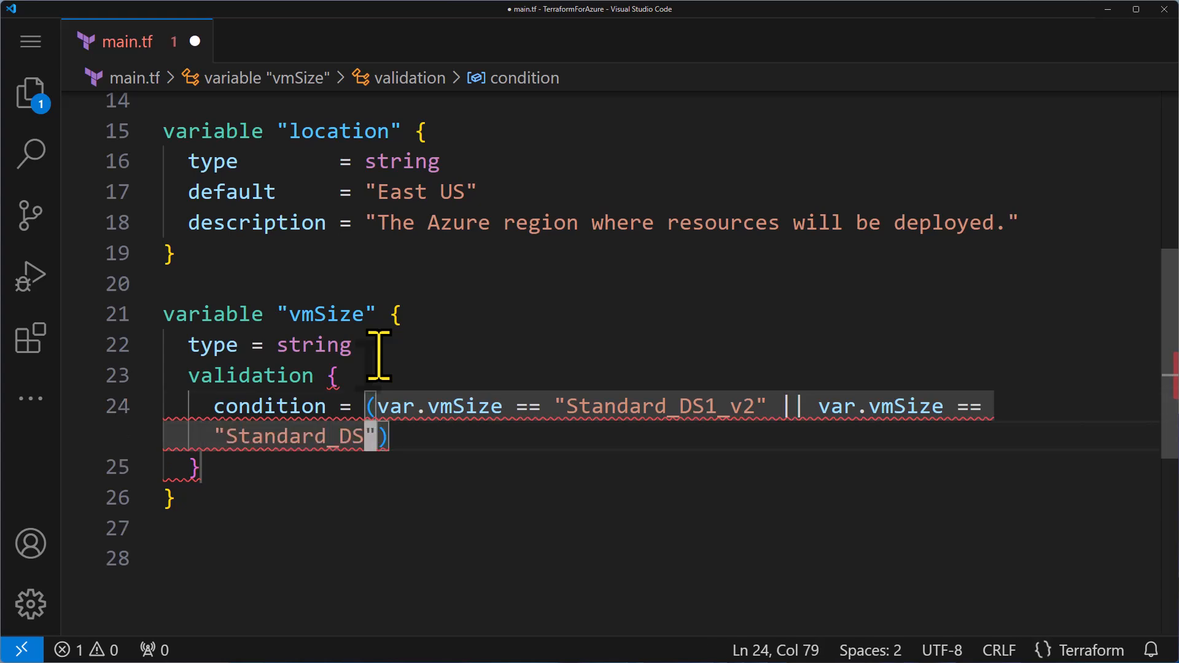
type("2_v2")
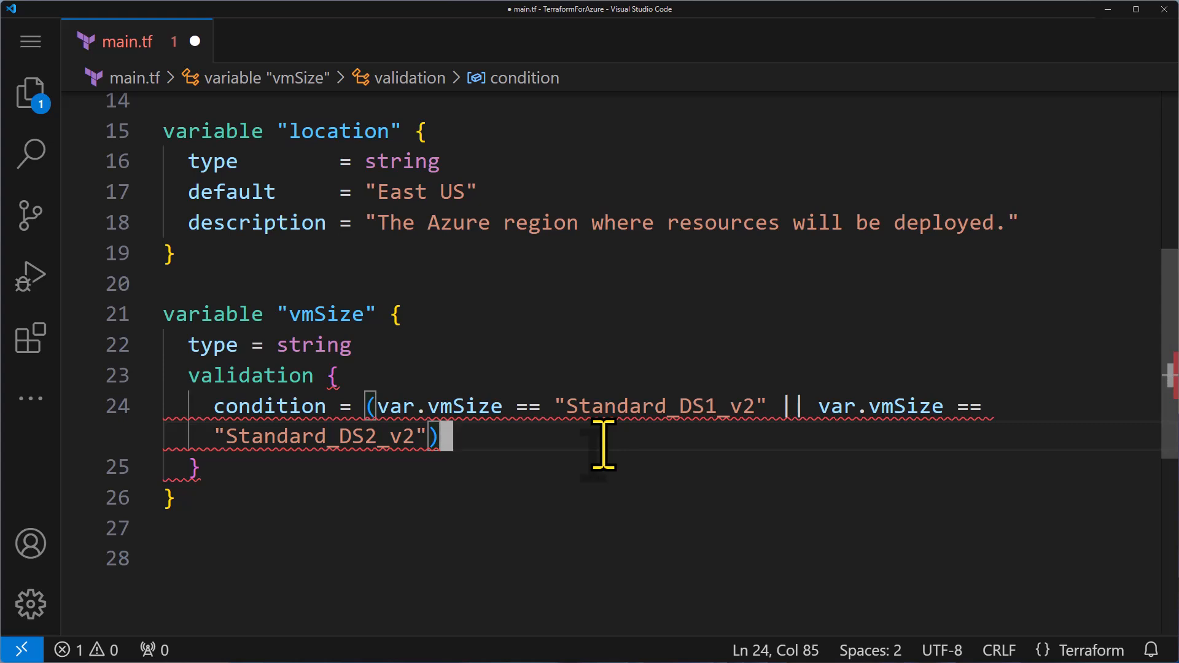
left_click(650, 406)
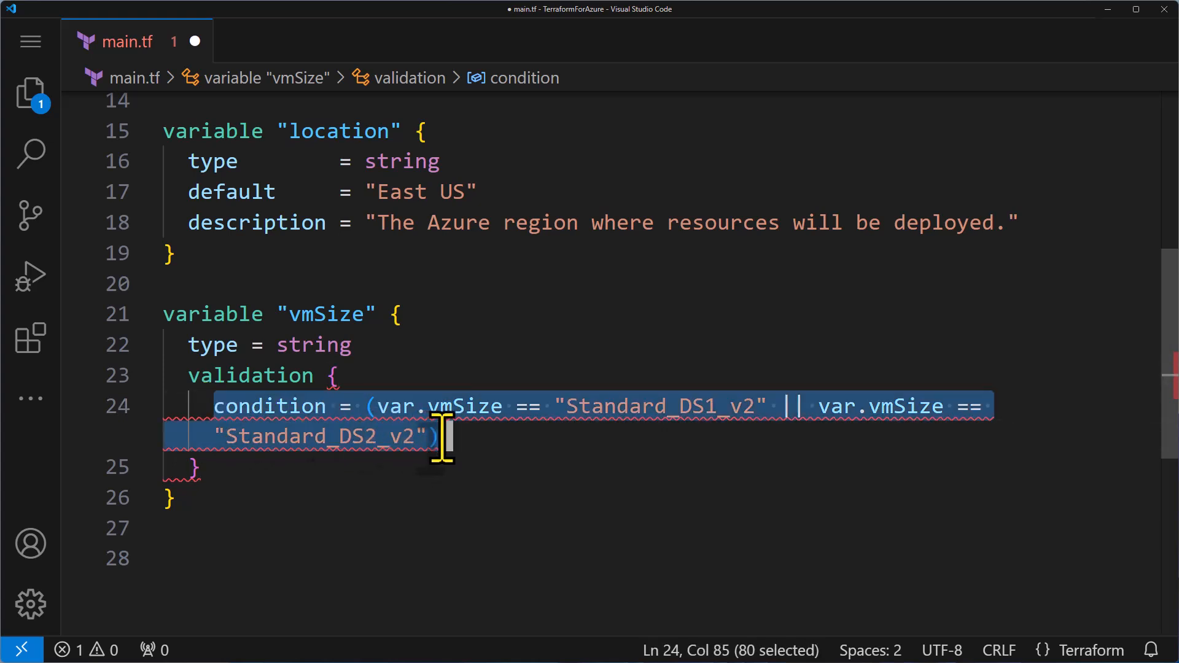
left_click(443, 436)
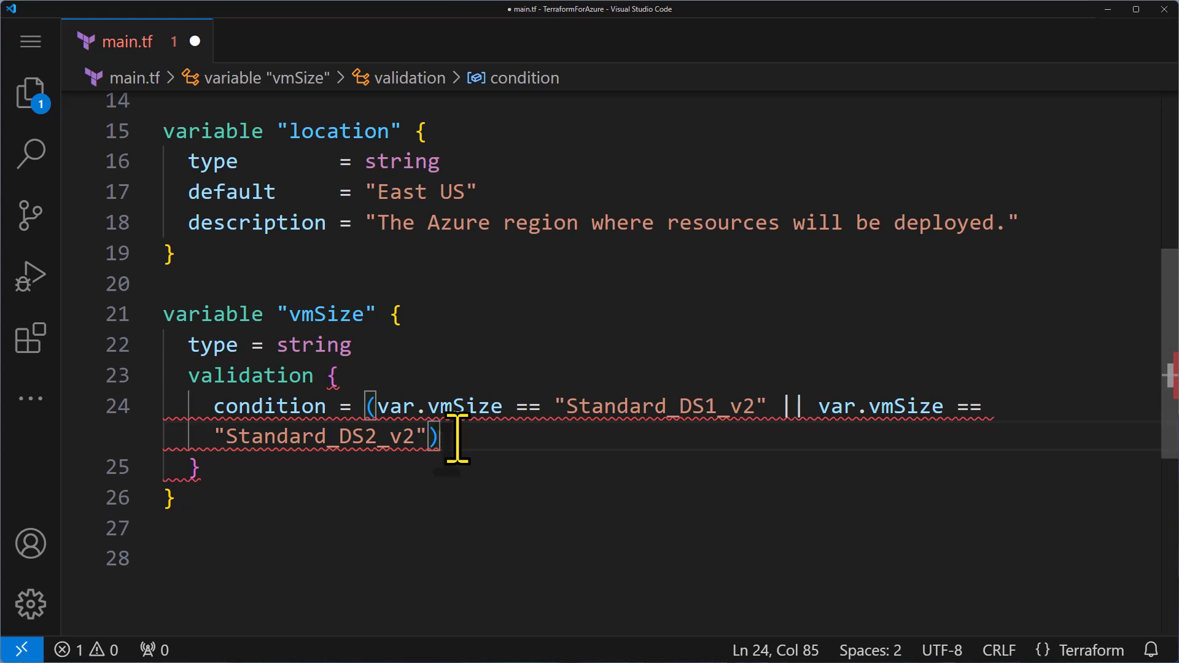
Add error_message "VM size must be either 'Standard_DS1_v2' or 'Standard_DS2_v2'." to the validation
type("error_message = \"value\"")
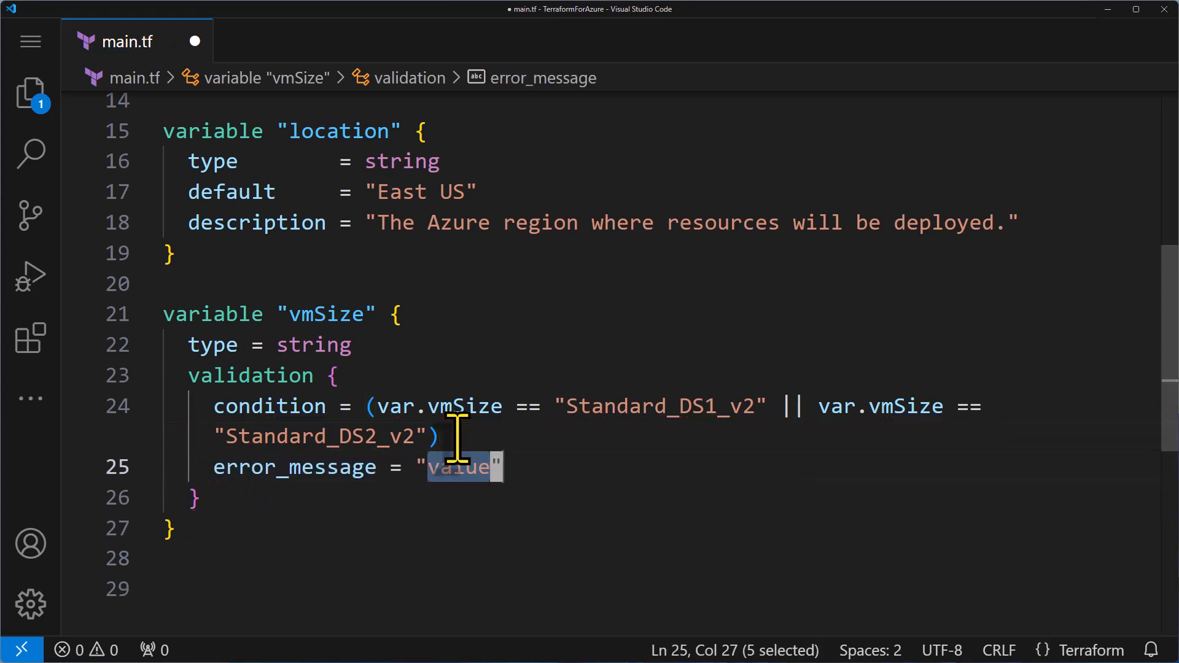
type("VM size must be either")
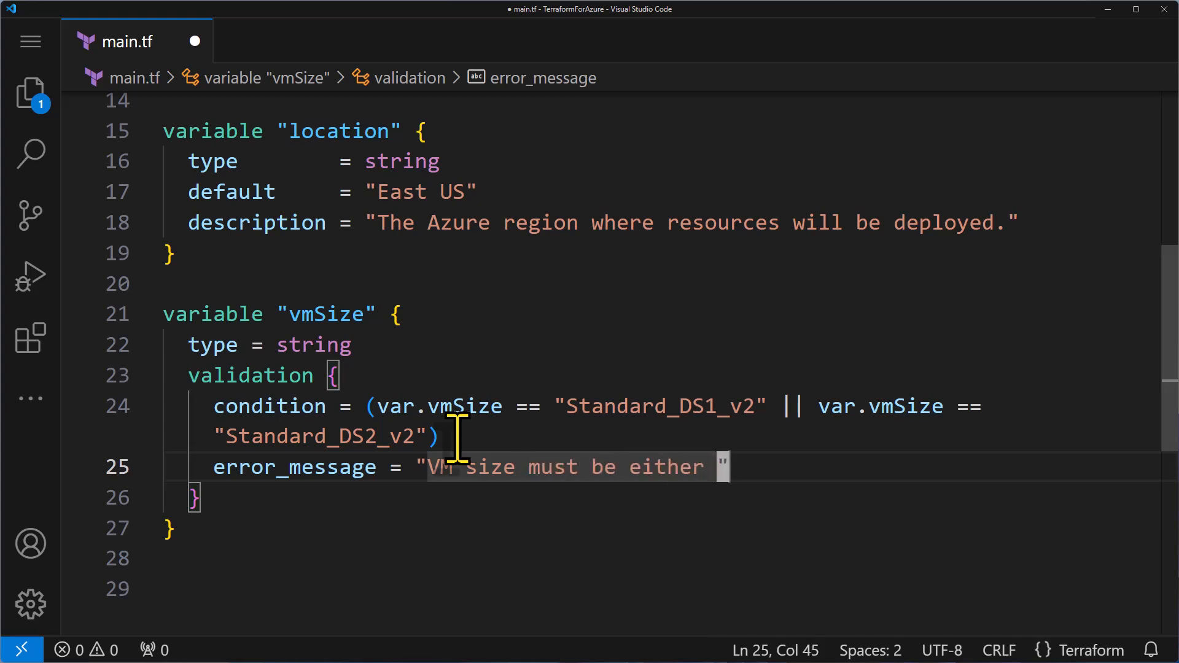
type("'Standard_DS1")
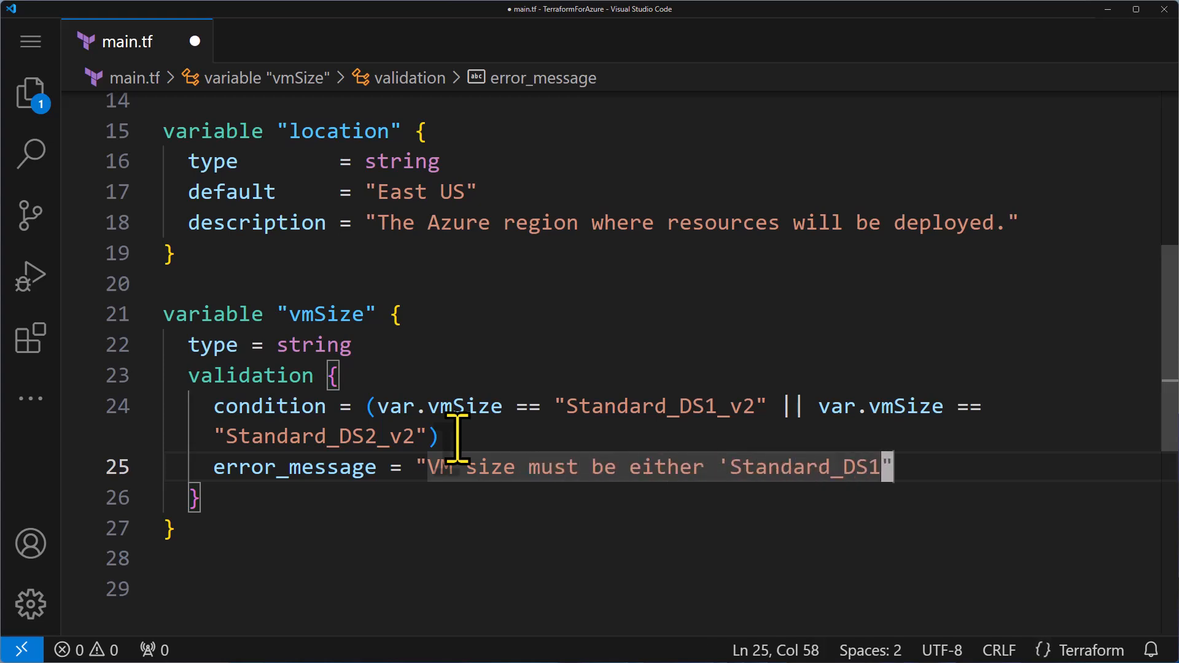
type("_v2")
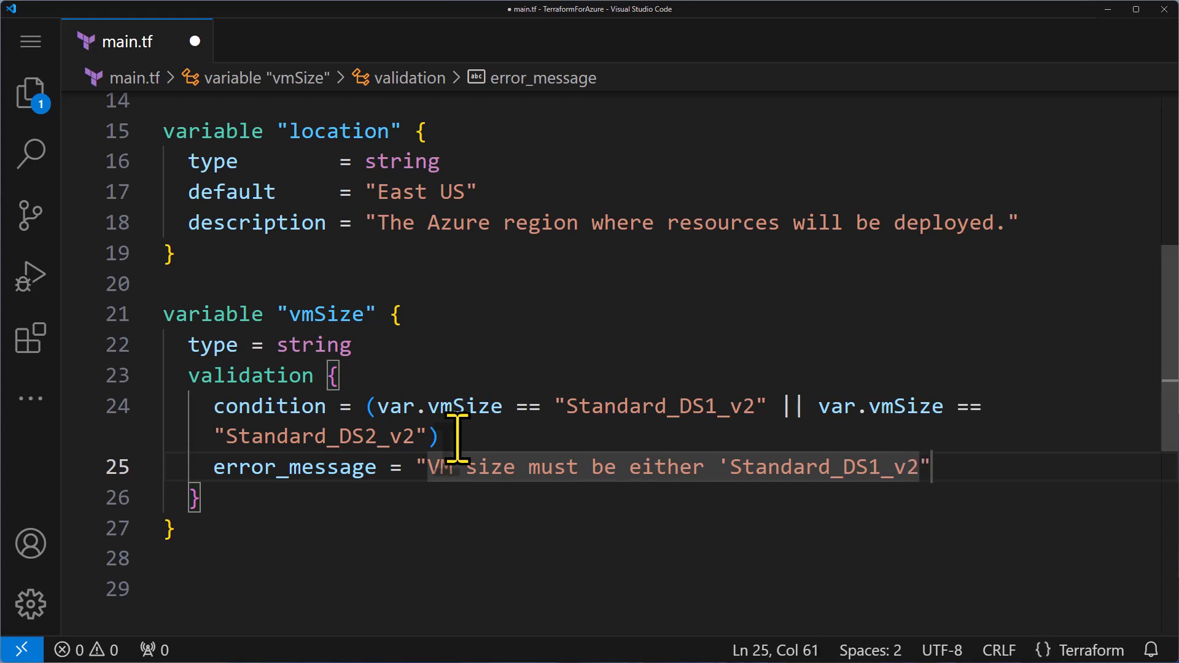
type("or 'Standard_")
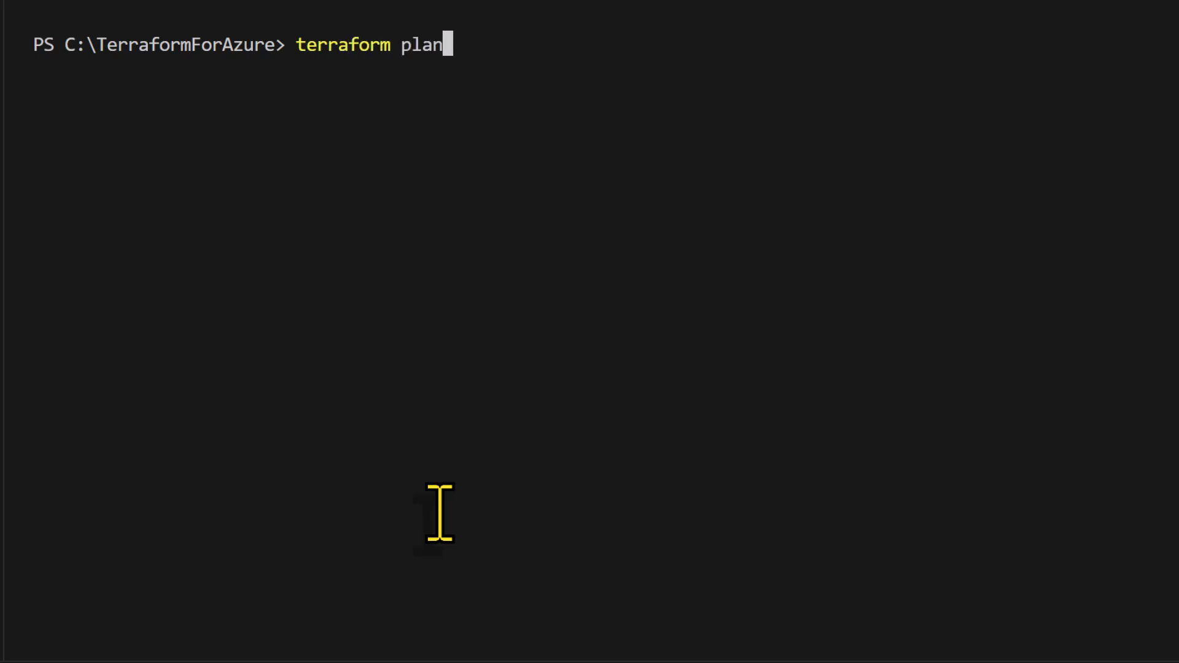
Run terraform plan and answer var.vmSize with the invalid Standard_BS1_v1
key("Enter")
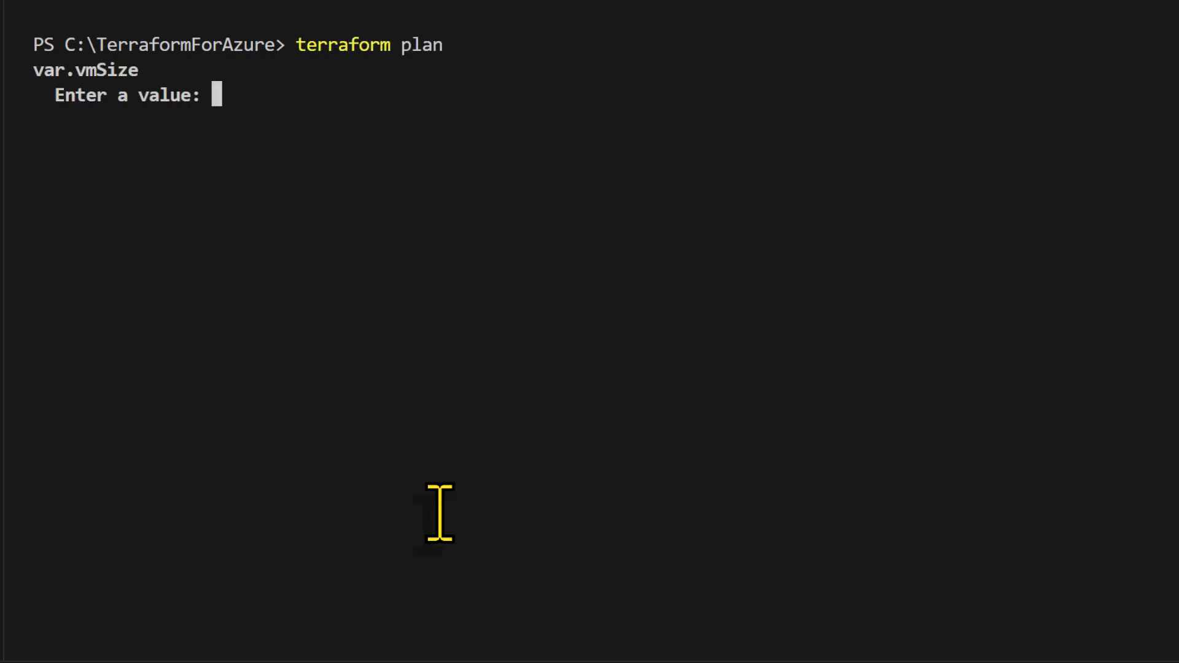
type("Standard_BS")
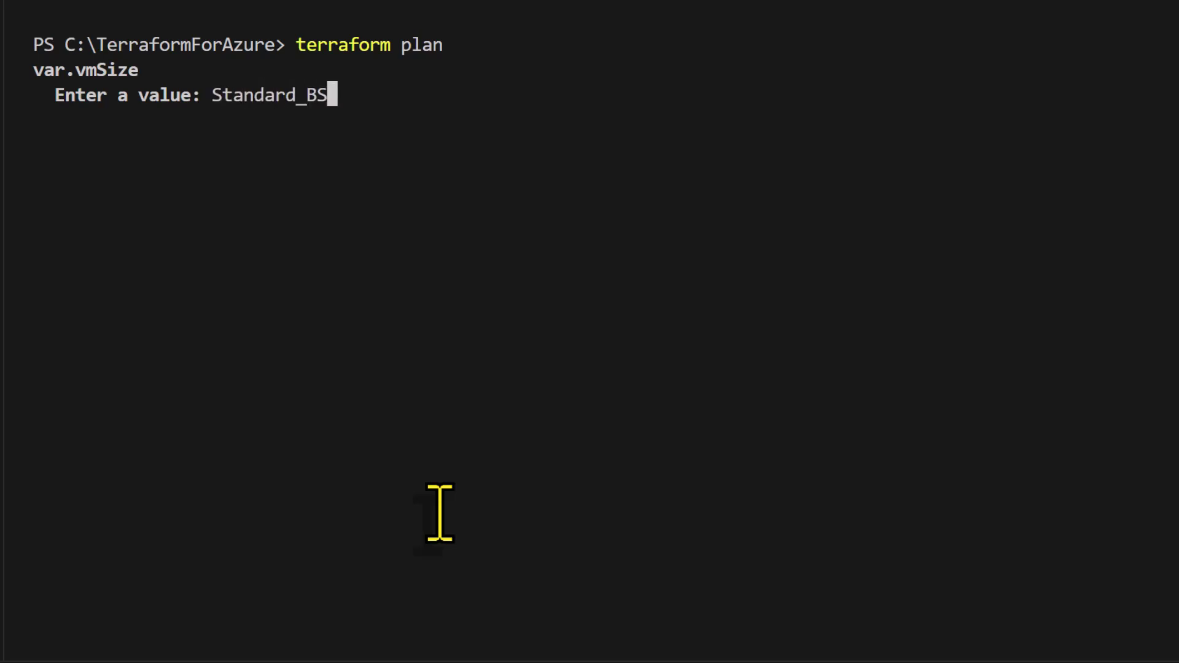
type("1_v1")
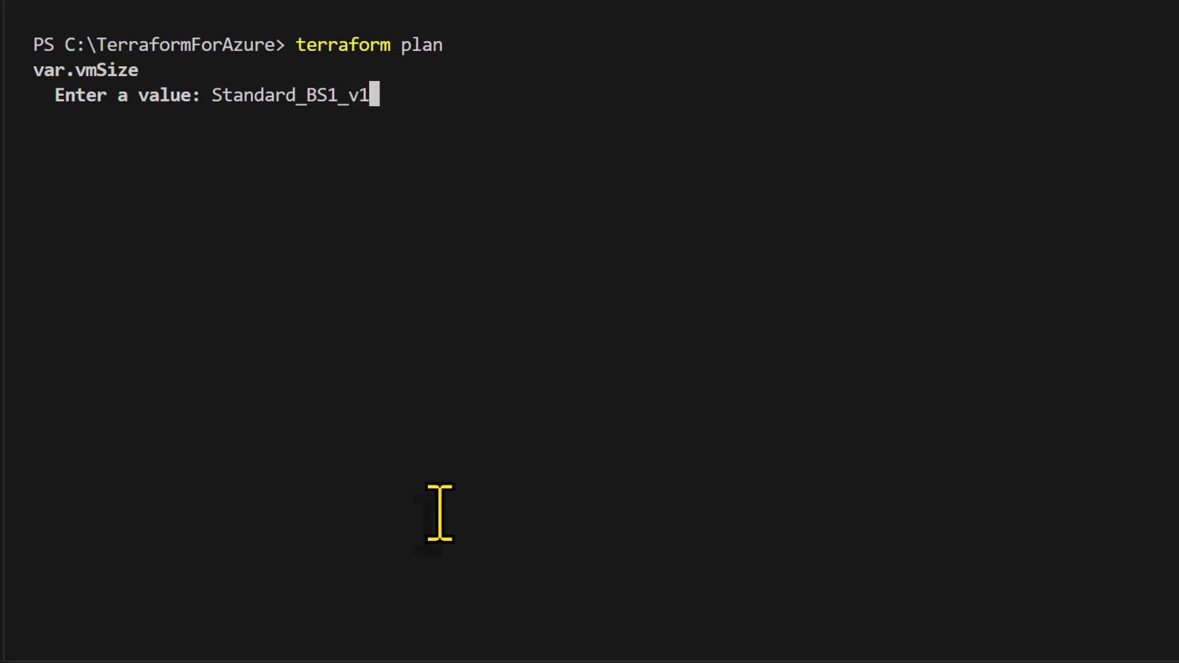
key("enter")
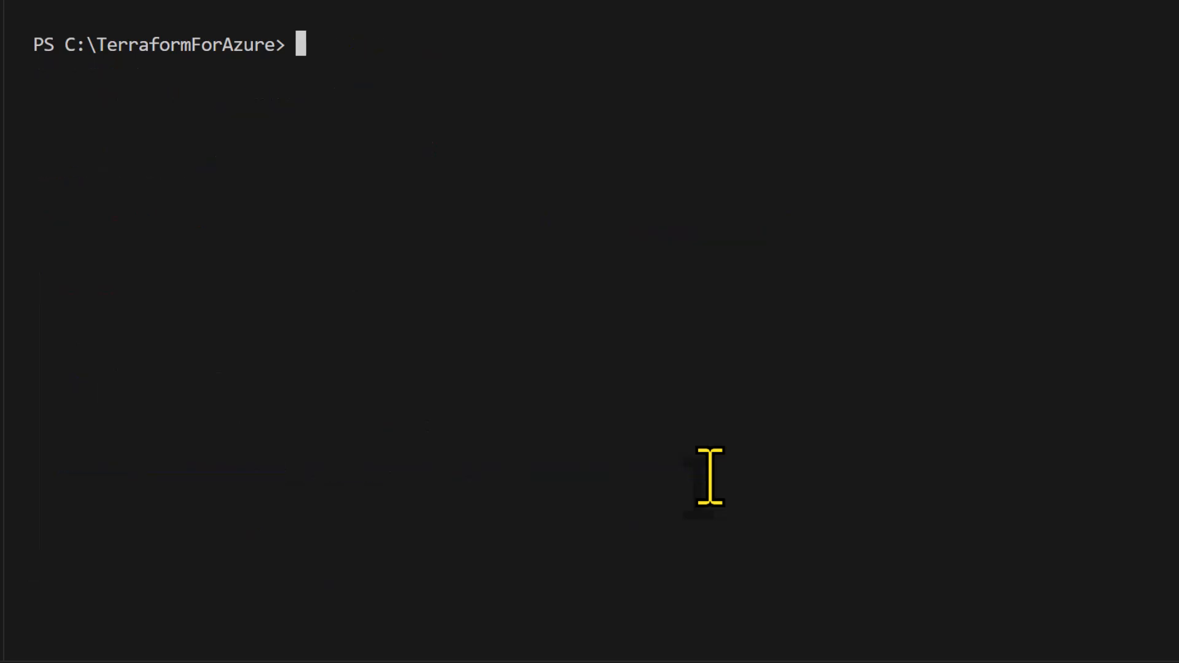
Run terraform plan again and answer var.vmSize with the valid Standard_DS1_v2
type("terraform plan")
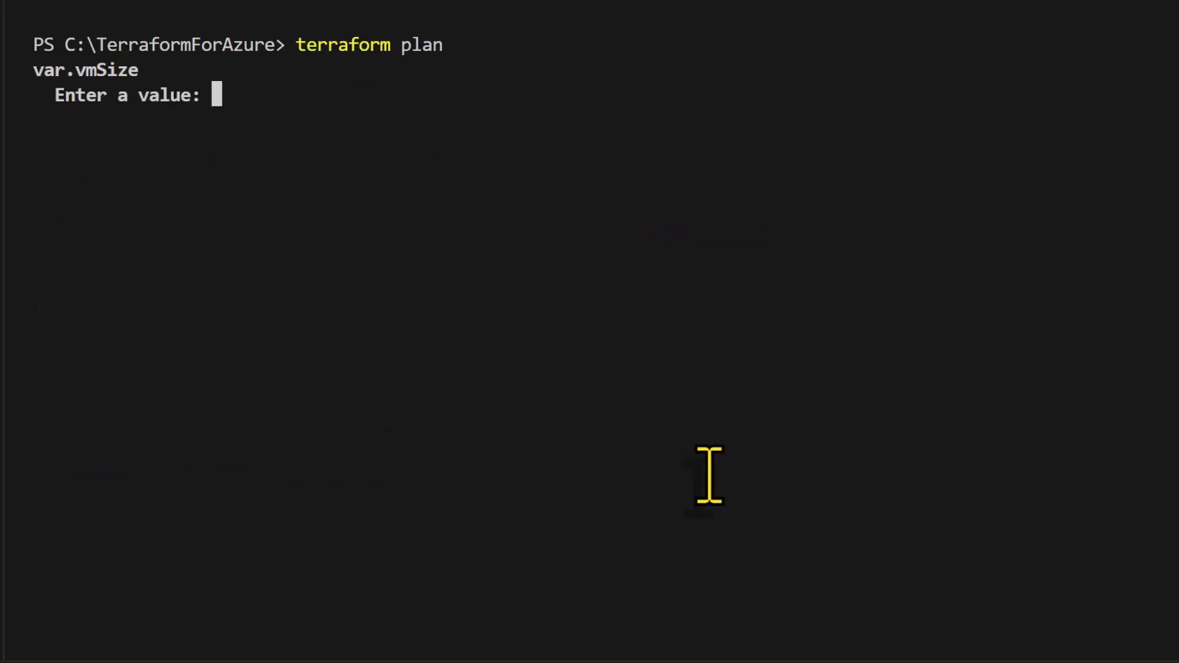
type("Standard_")
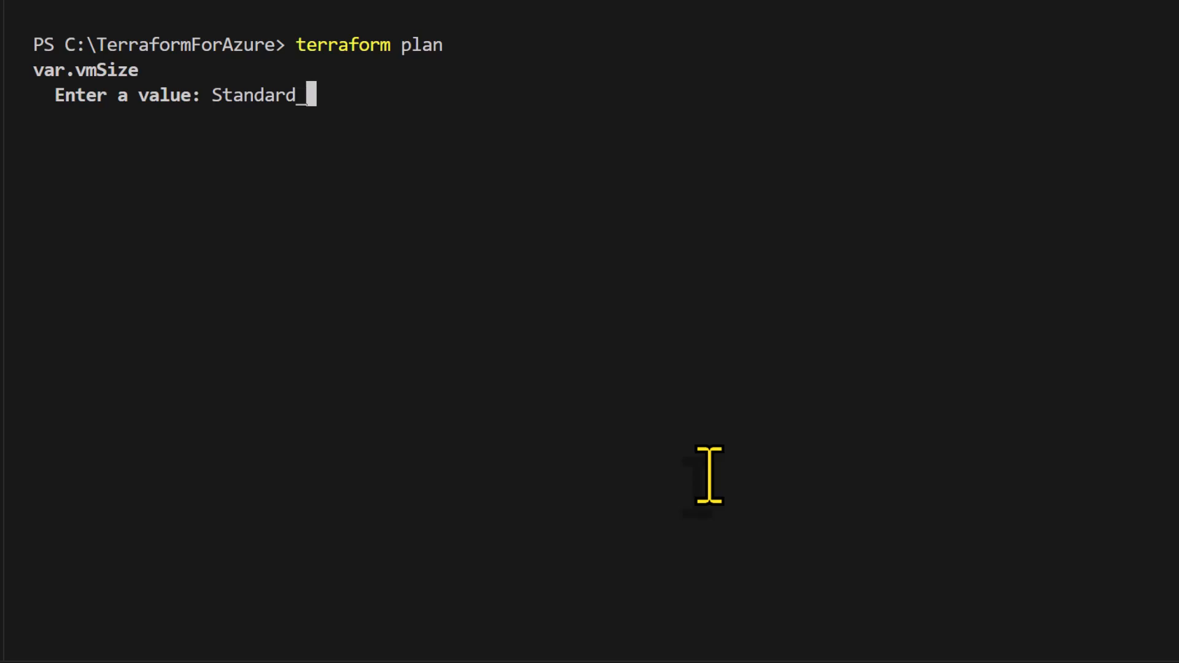
type("DS1_v2")
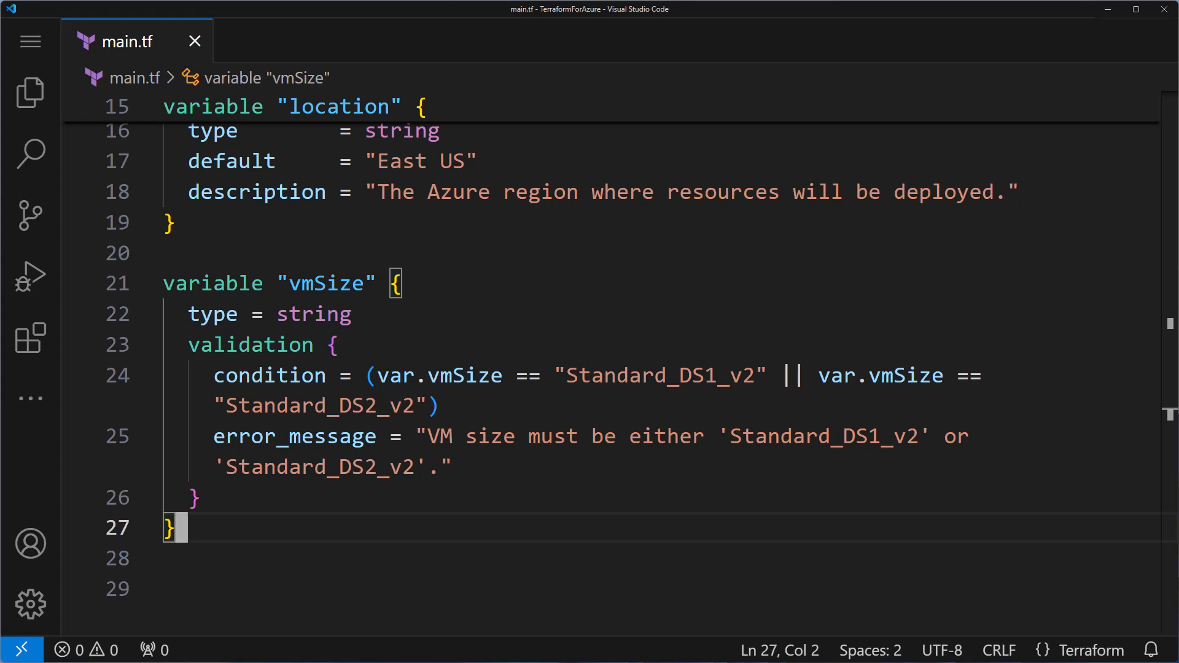
Declare variable adminPassword with description "The admin password for the Azure virtual machine."
type("v")
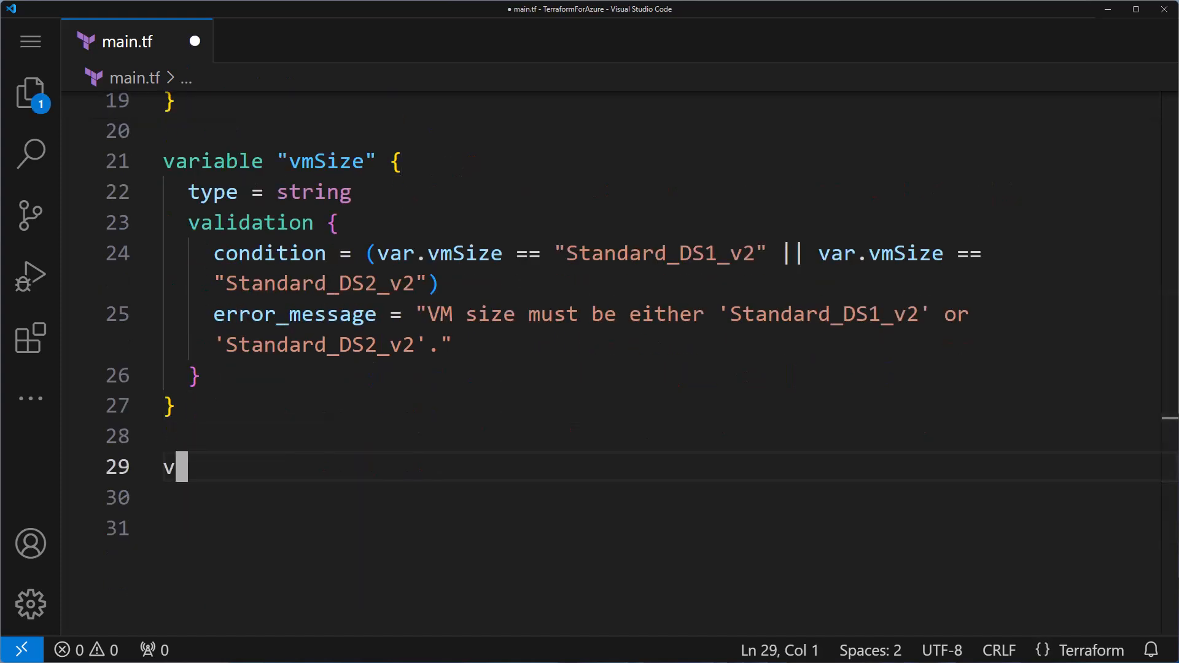
type("ariable \"admin\" {")
left_click(658, 498)
type("type = string")
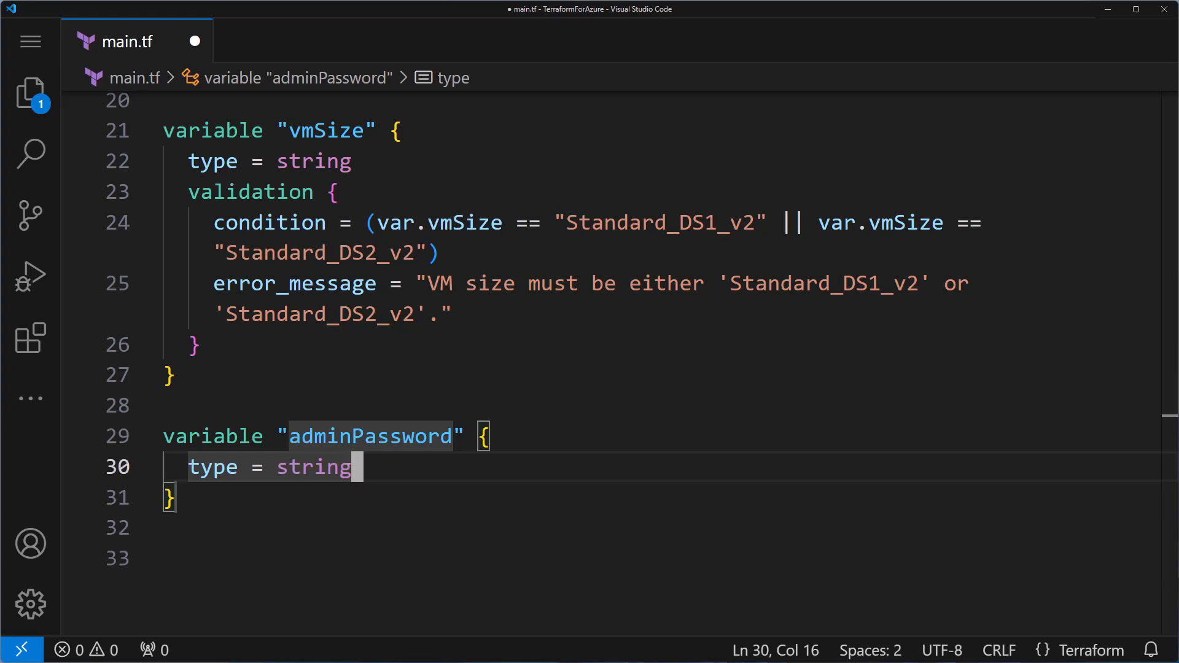
type("description = \"value\"")
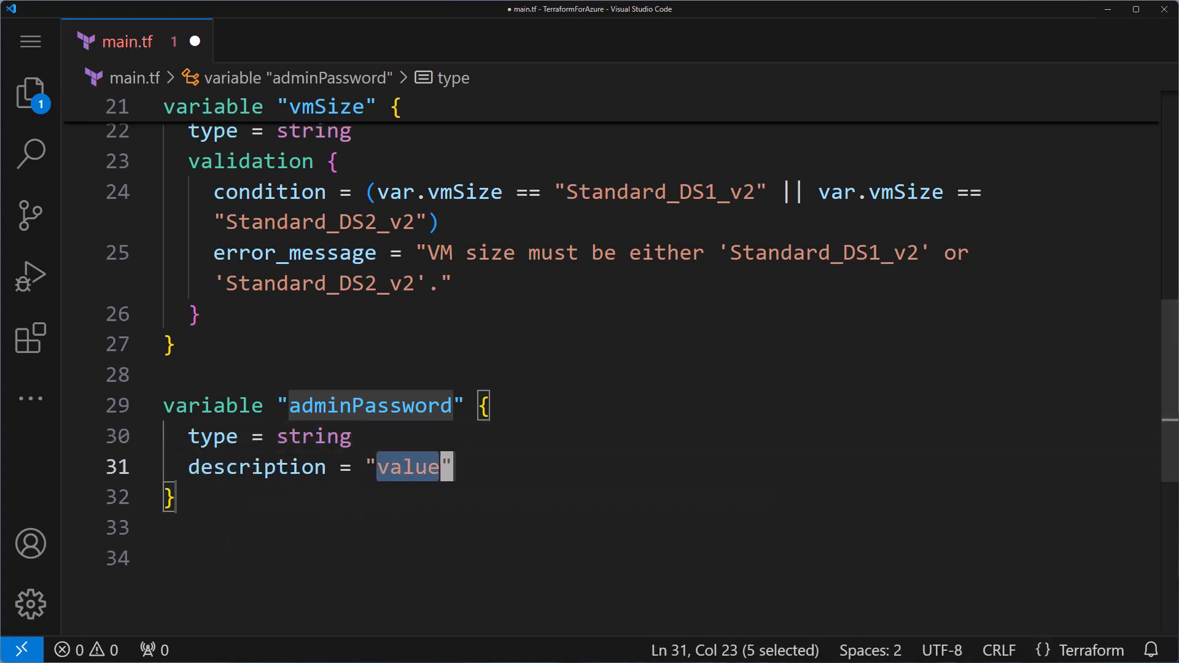
type("The a")
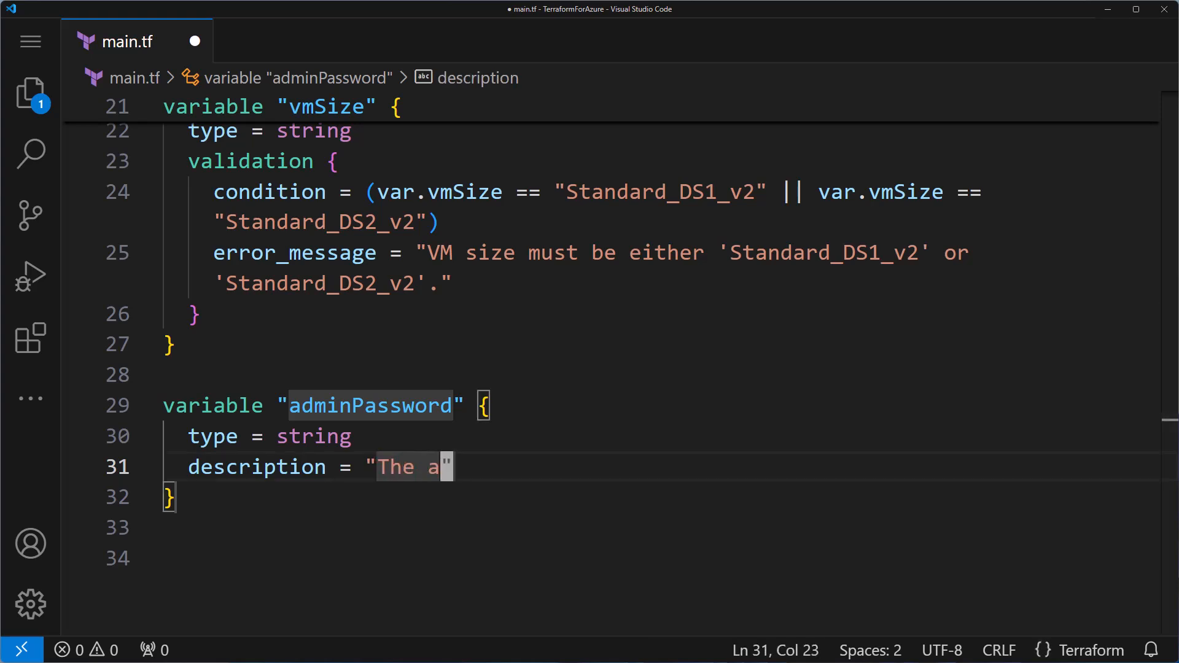
type("dmin password for the")
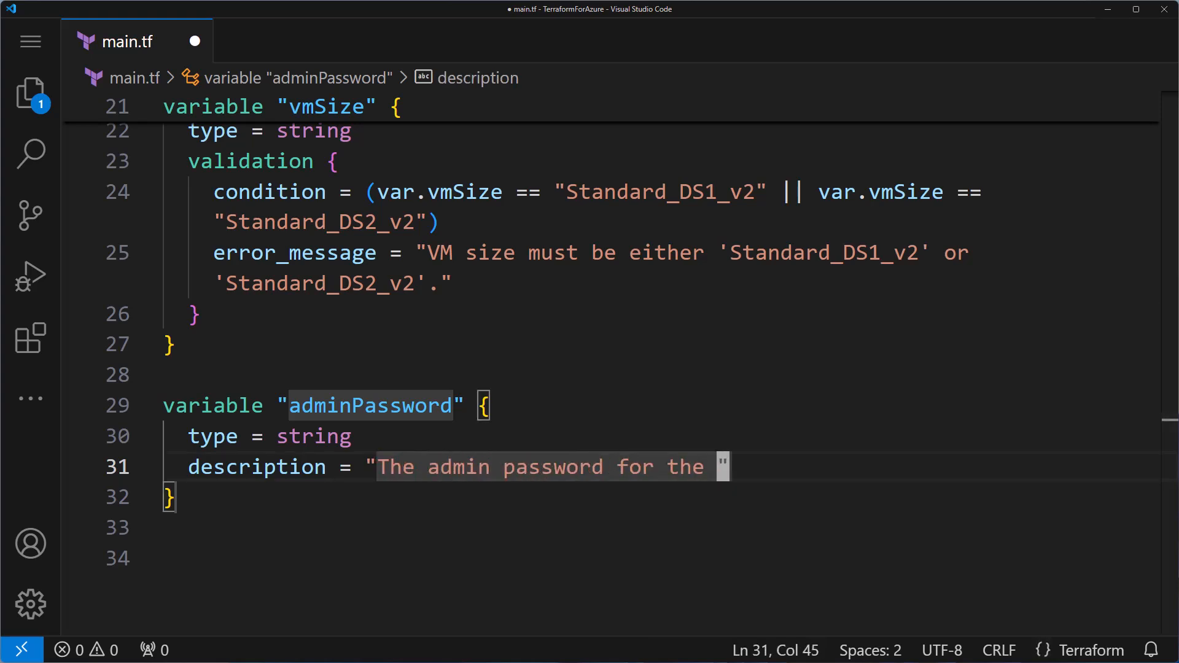
type("Azure virtual machine.")
type("sensitive = false")
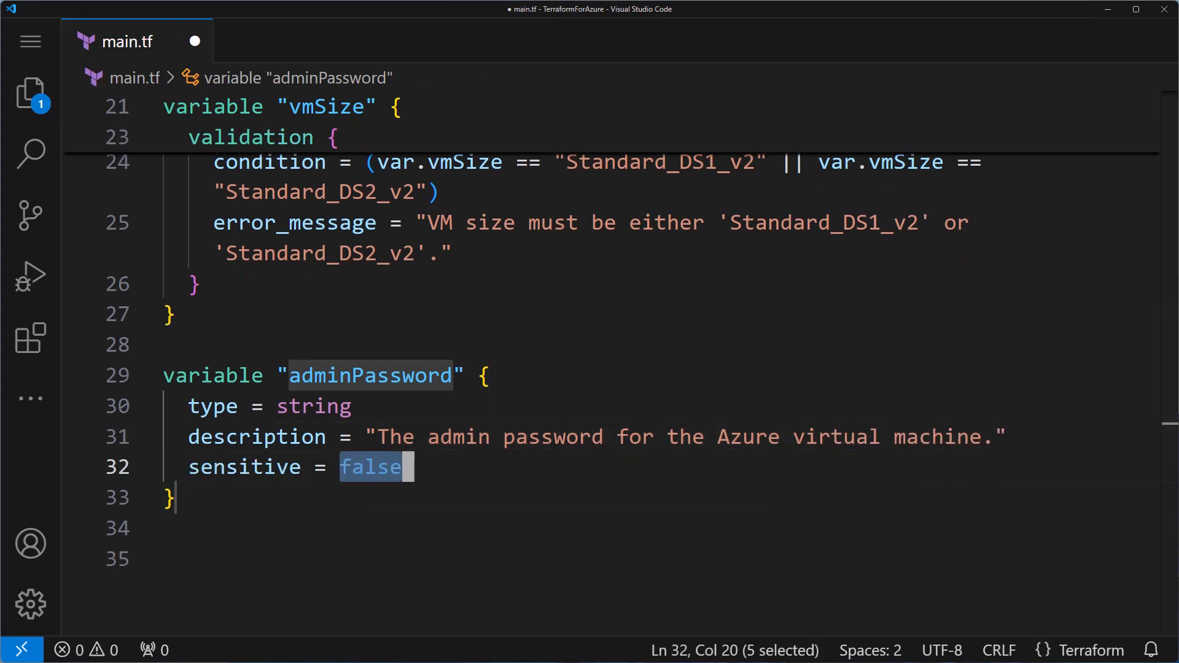
Mark adminPassword as sensitive = true
type("tru")
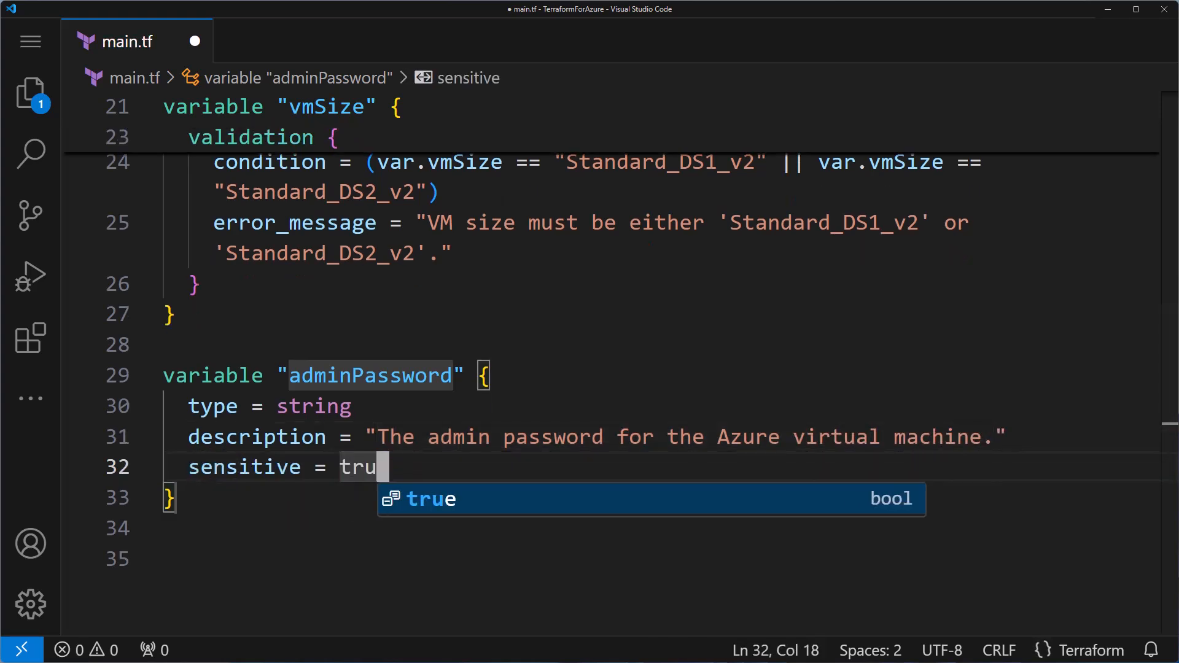
key("Tab")
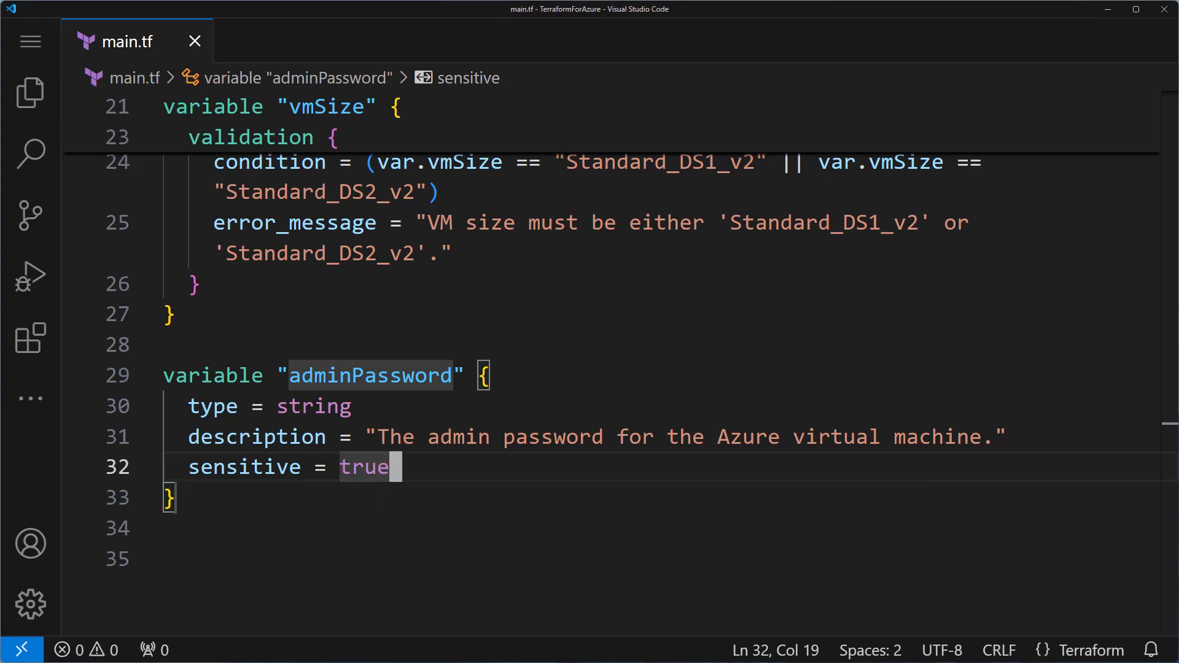